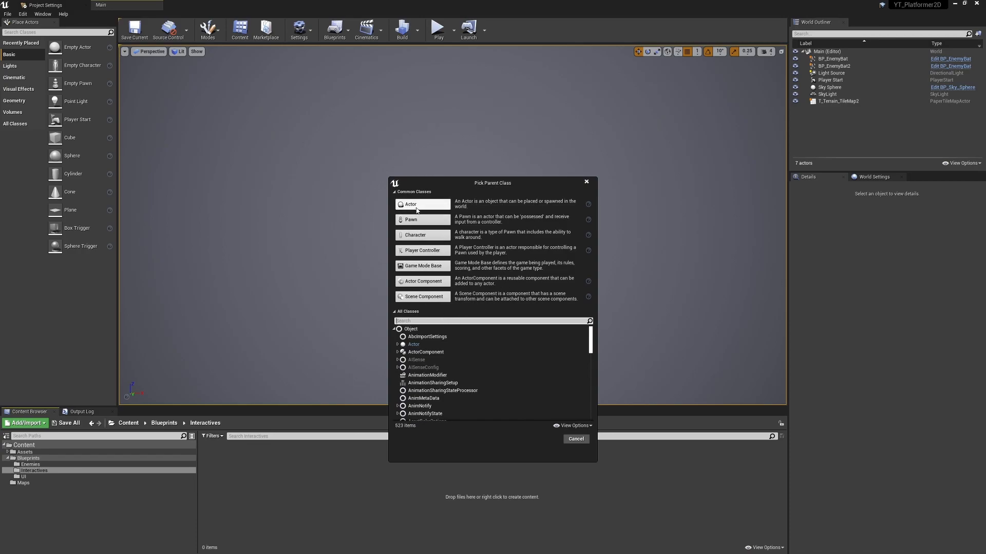
- Create the Actor blueprint BP_InteractiveBase in Interactives and open it for editing
left_click(411, 204)
type("BP_Interacti")
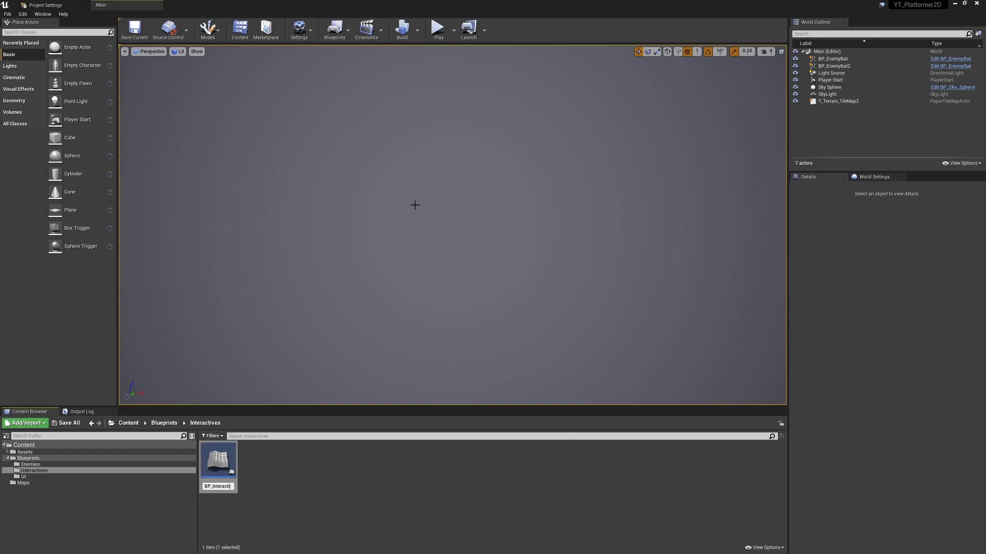
double_click(218, 456)
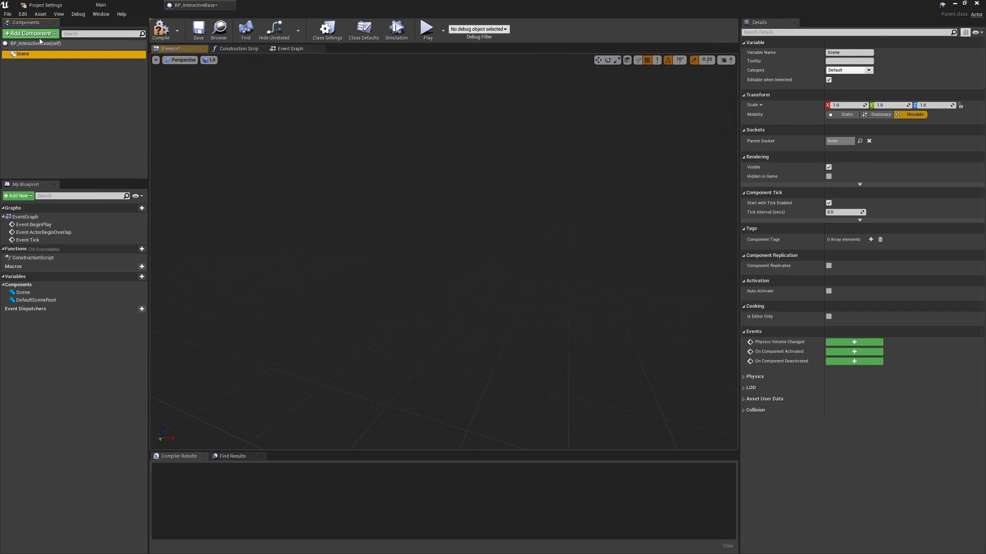
- Add a Paper Flipbook component and a Box Collision named InteractiveCollider under the Scene root
left_click(29, 33)
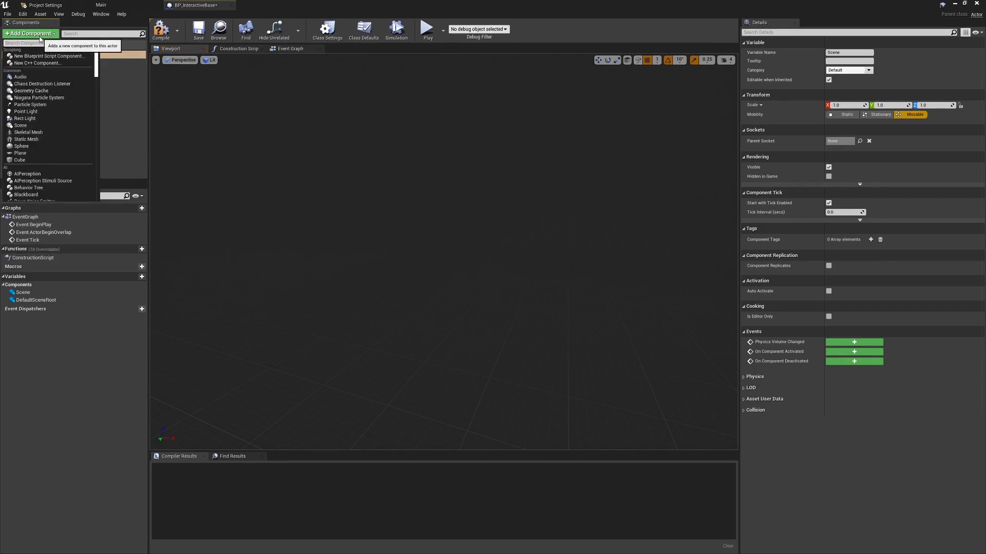
type("paper")
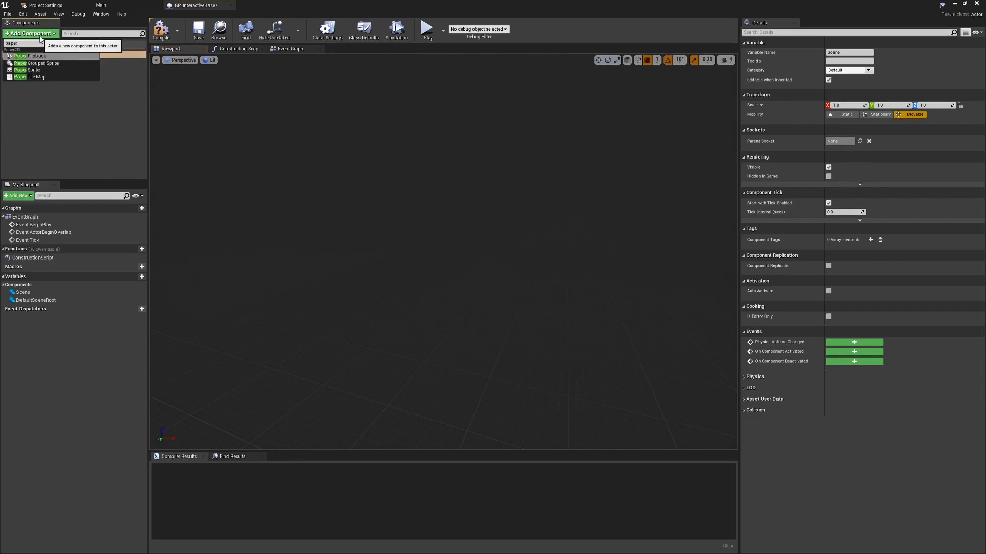
mouse_move(36, 56)
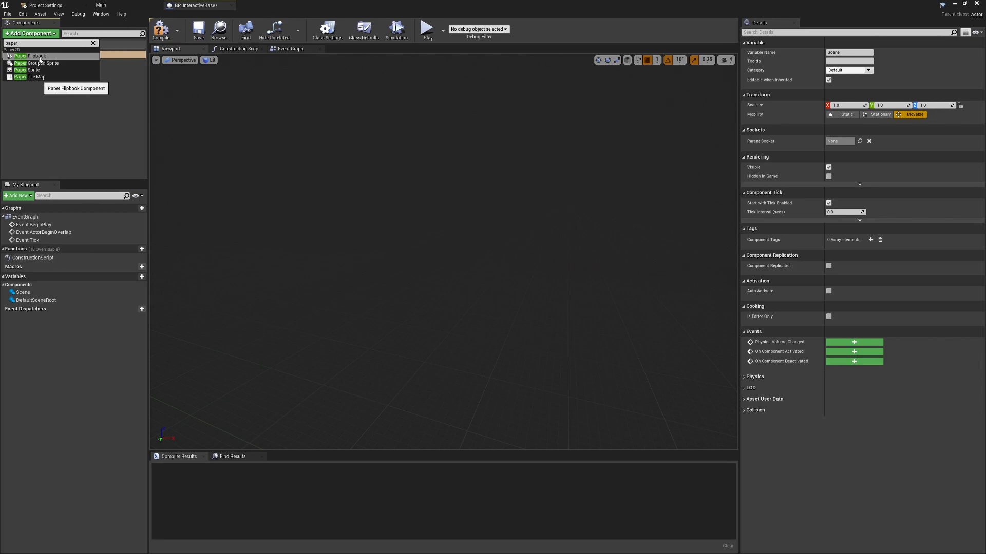
left_click(30, 56)
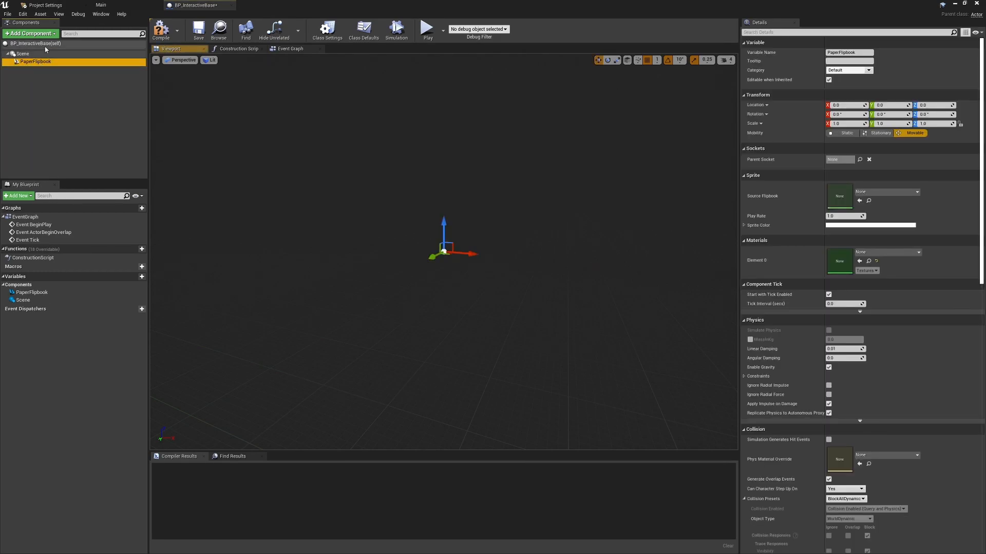
left_click(29, 33)
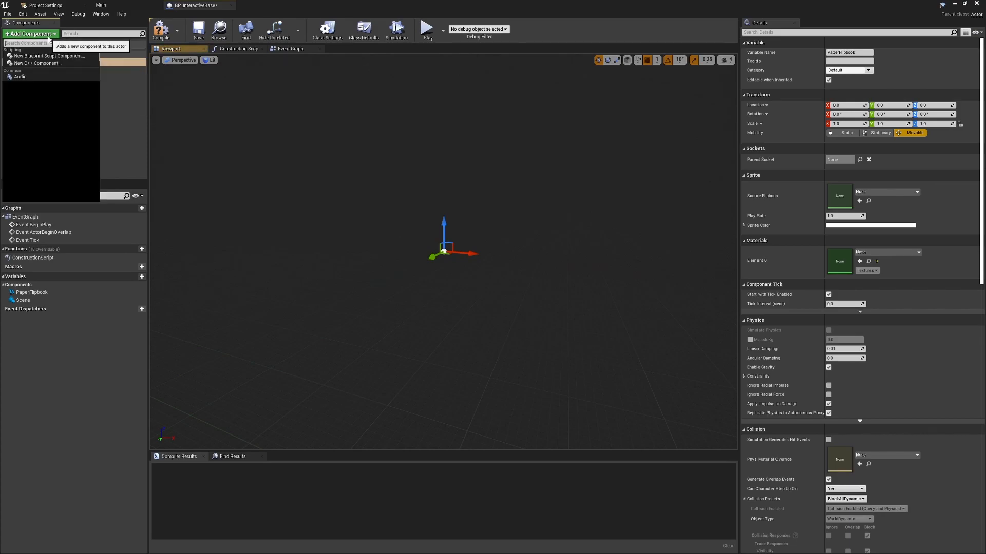
type("boxco")
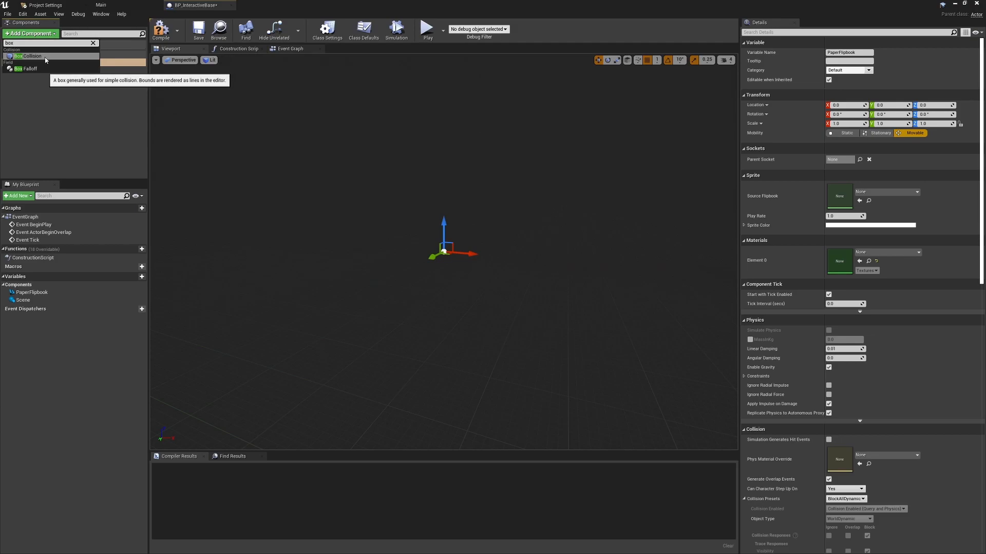
left_click(28, 56)
type("InteractiveCollider")
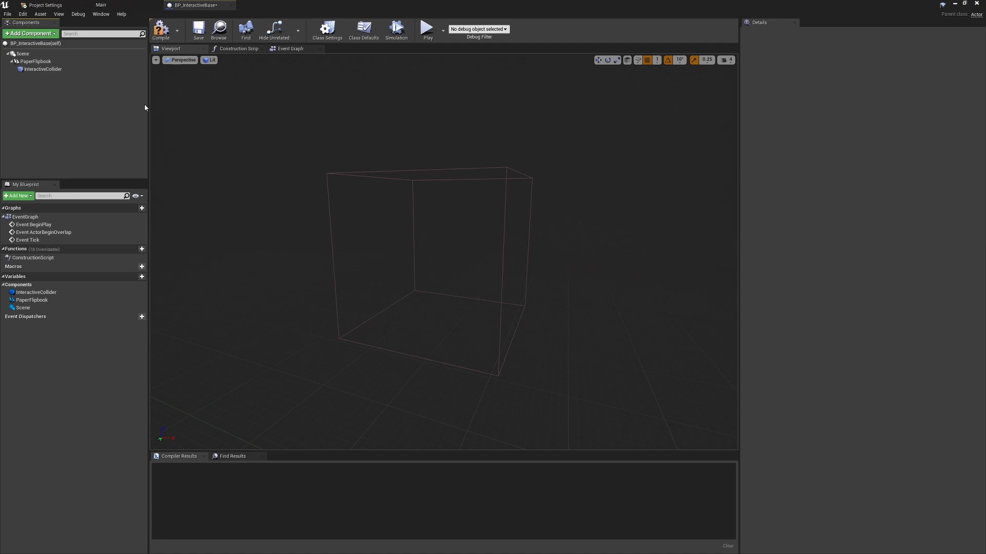
mouse_move(73, 78)
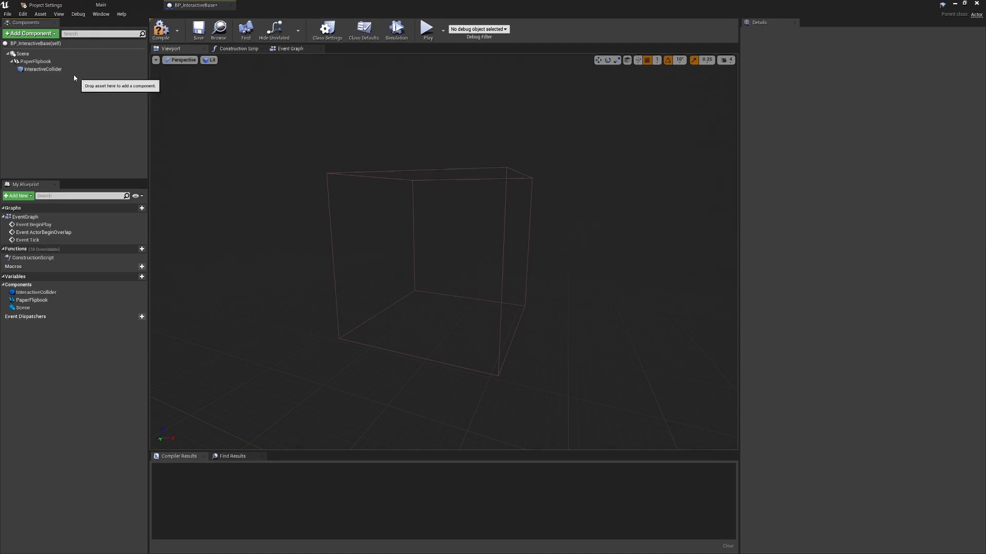
- Set the PaperFlipbook's collision preset to NoCollision with overlap events turned off
left_click(34, 62)
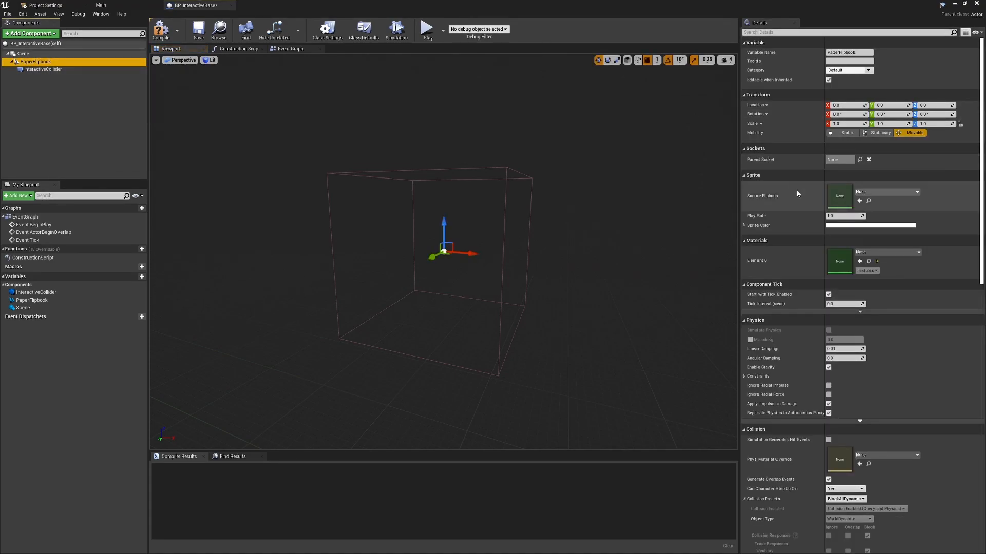
scroll("down", 3)
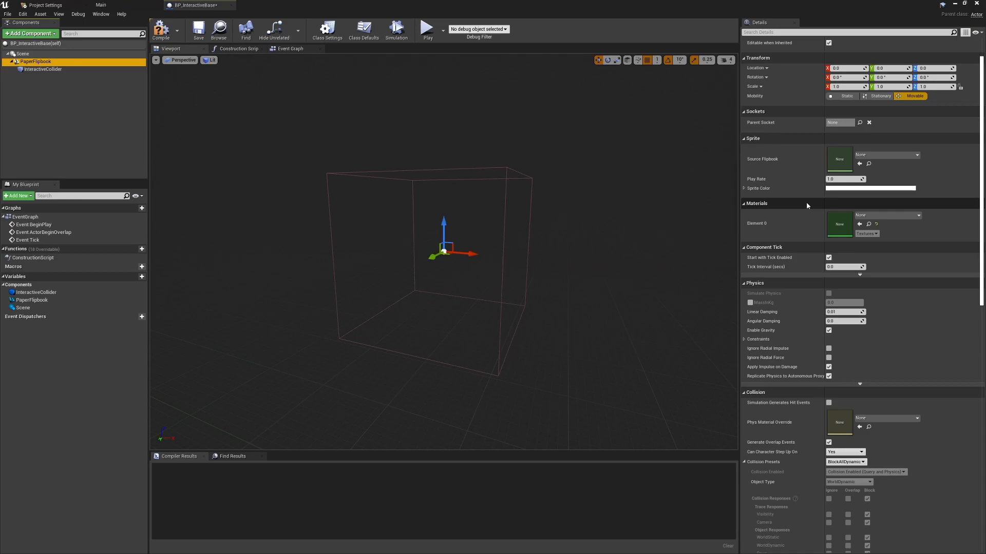
mouse_move(848, 462)
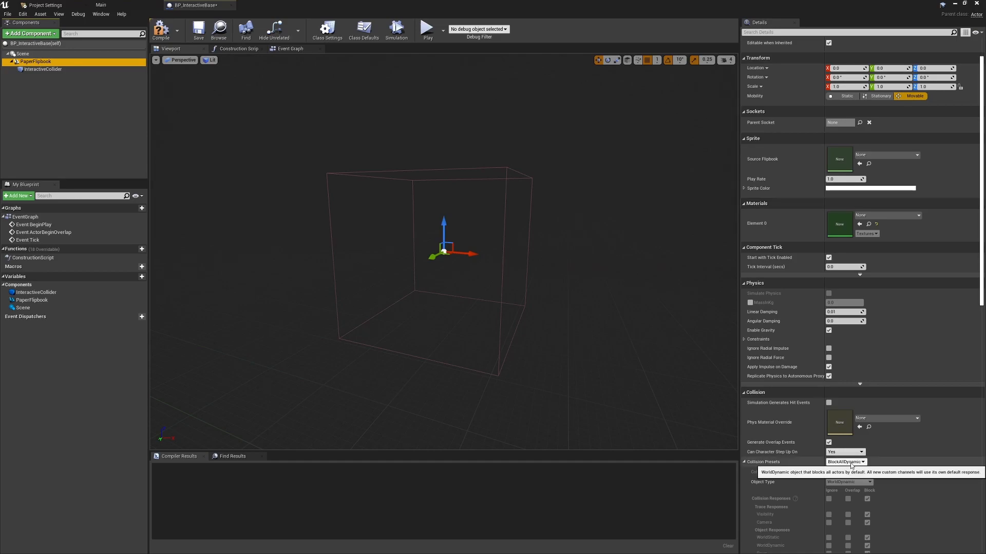
left_click(845, 462)
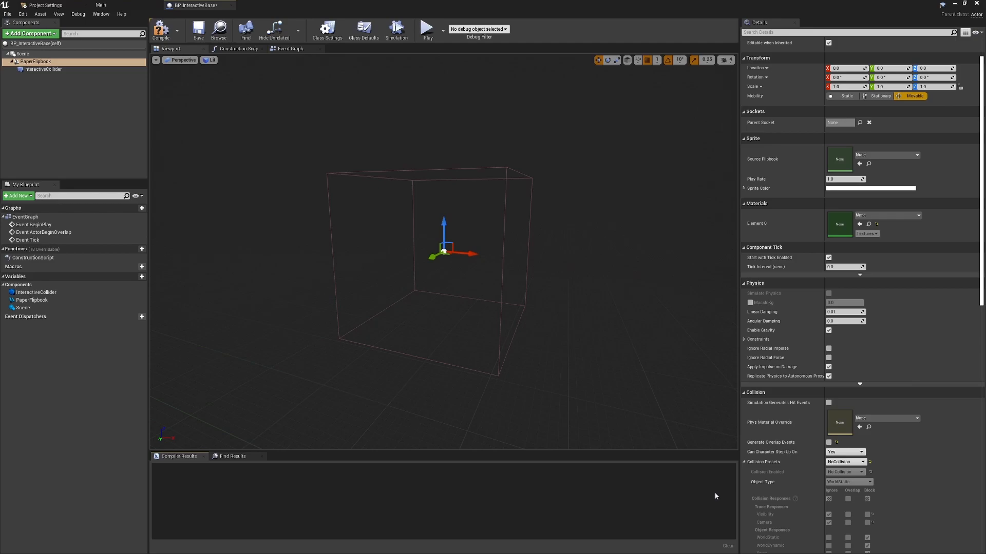
mouse_move(42, 69)
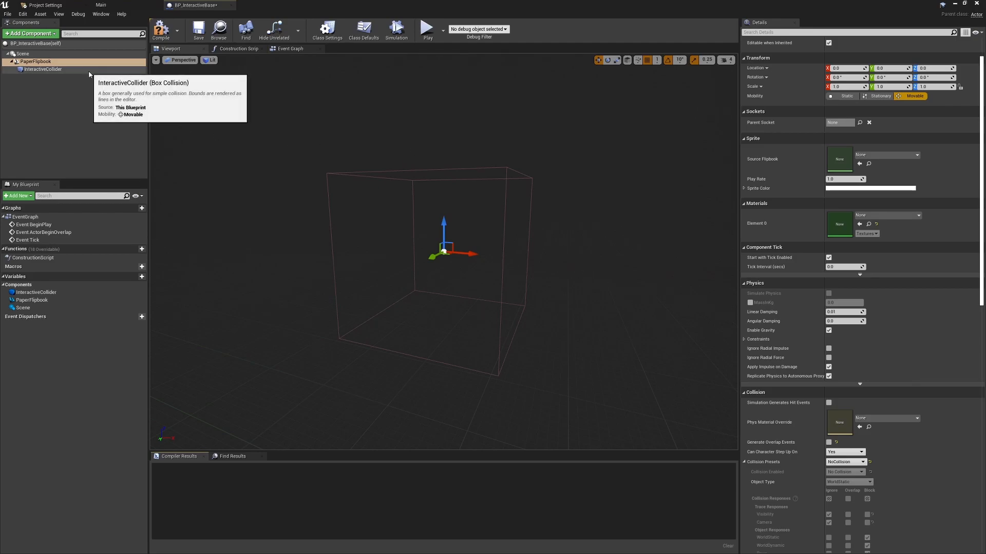
- Give InteractiveCollider a Custom collision preset ignoring all channels except overlapping Pawn
left_click(42, 69)
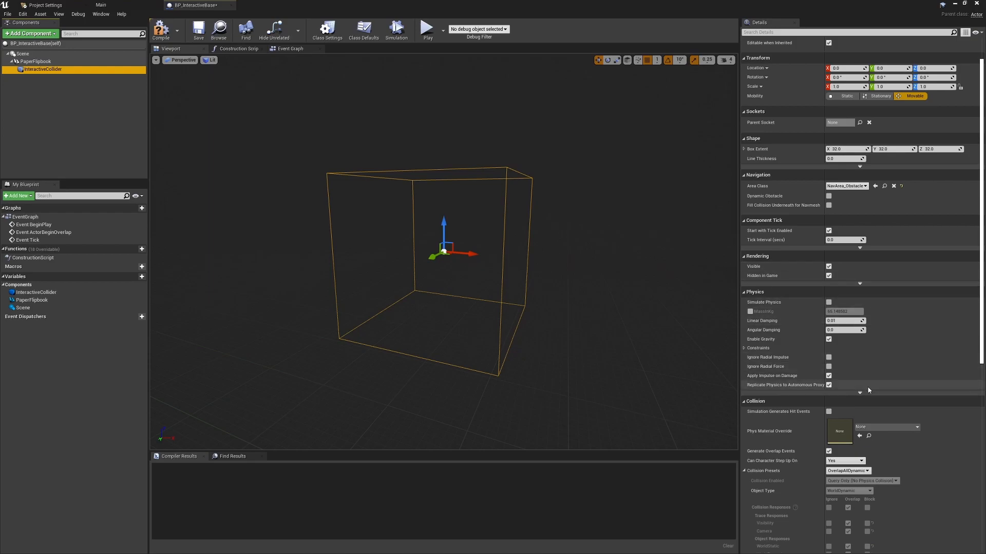
scroll("down", 3)
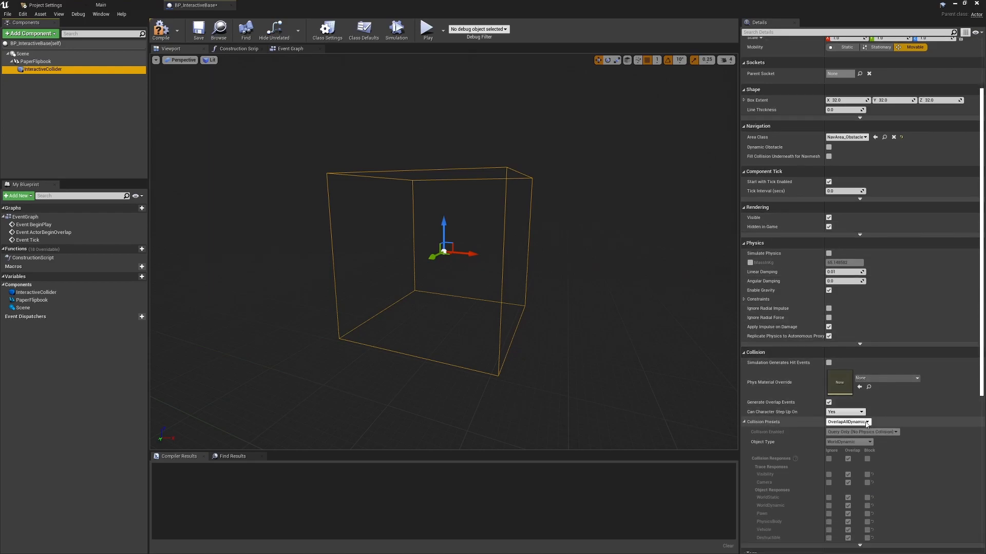
scroll("down", 3)
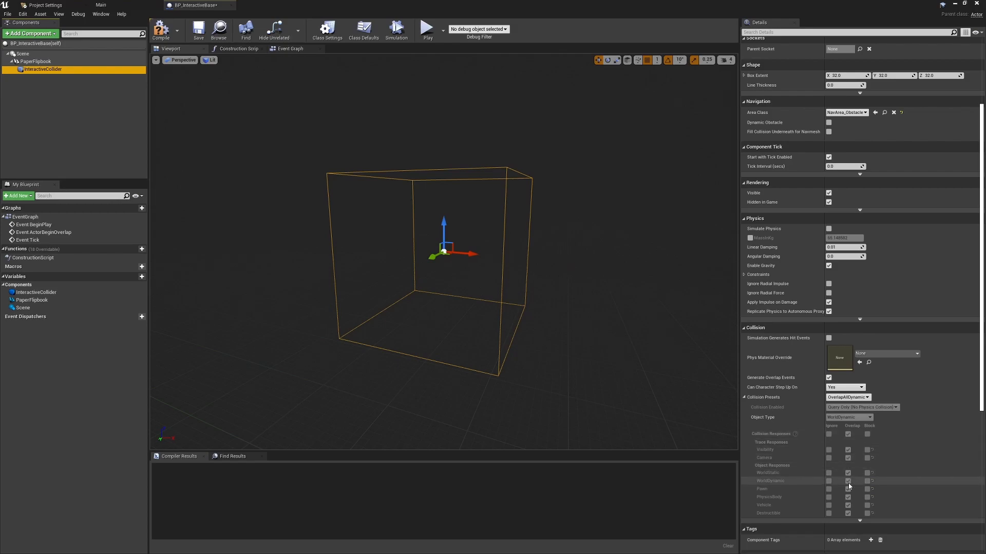
mouse_move(855, 518)
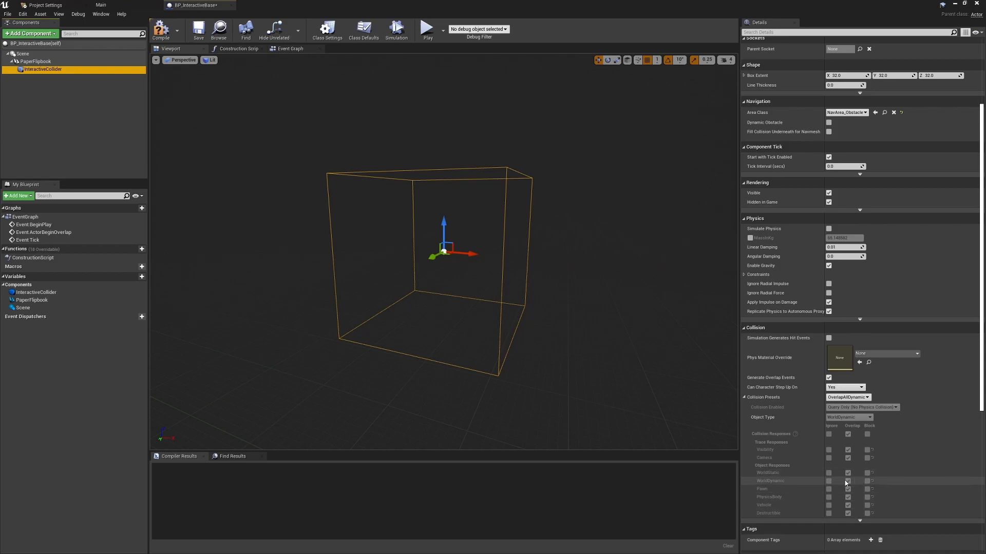
mouse_move(811, 482)
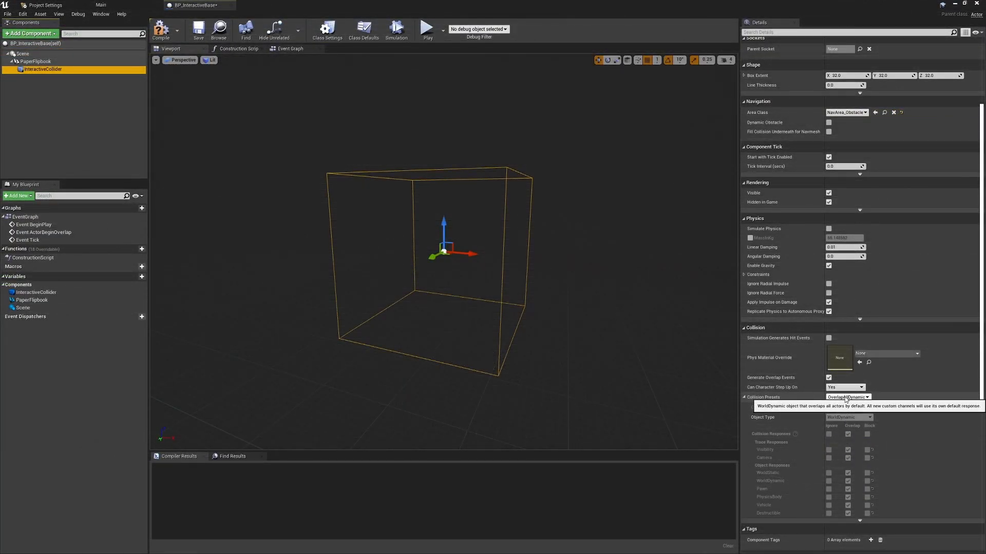
left_click(846, 397)
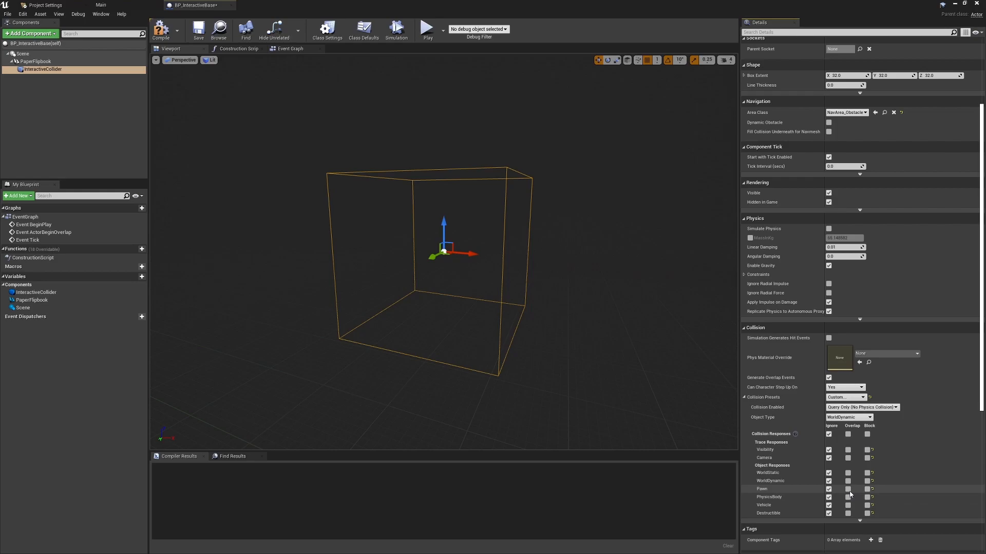
left_click(847, 489)
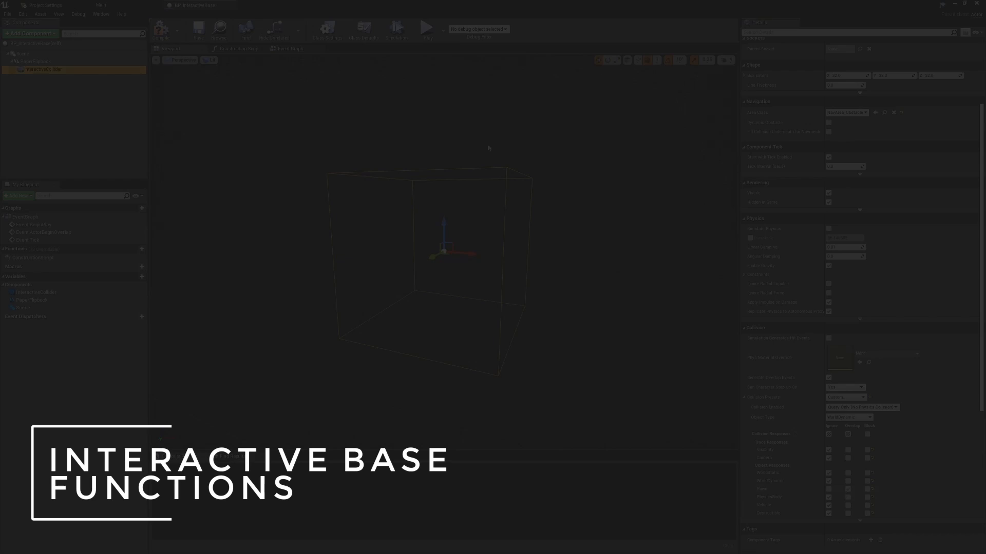
mouse_move(342, 73)
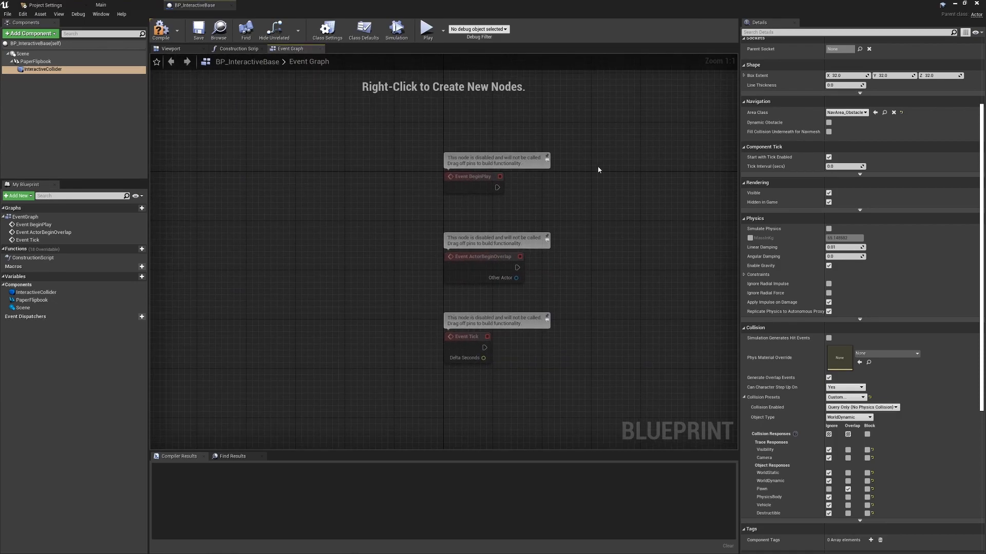
left_click_drag(457, 224, 607, 390)
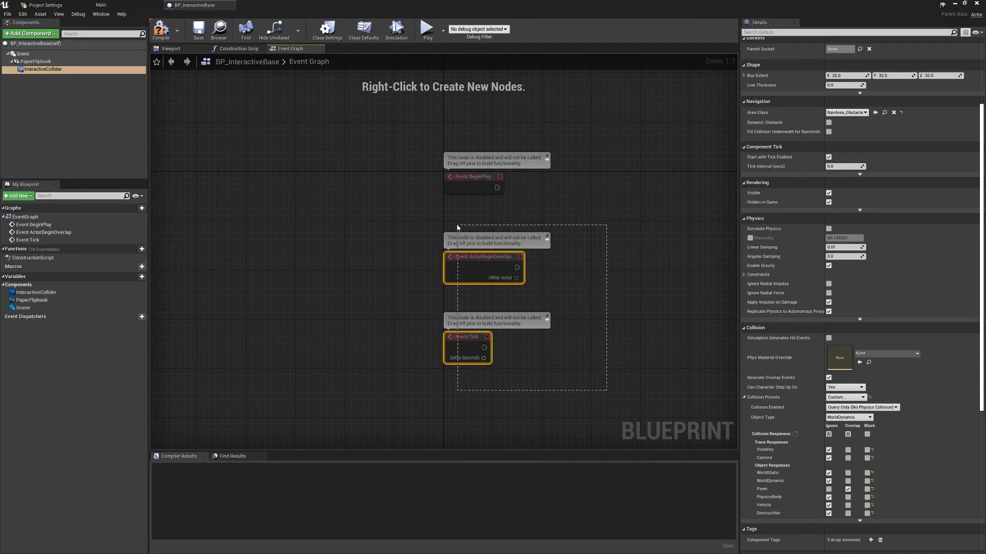
left_click(406, 294)
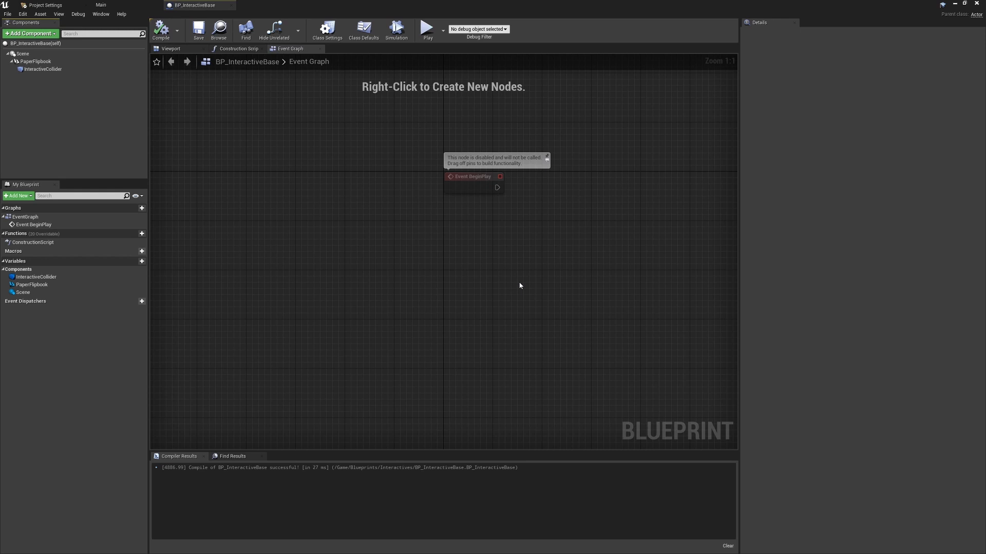
mouse_move(519, 286)
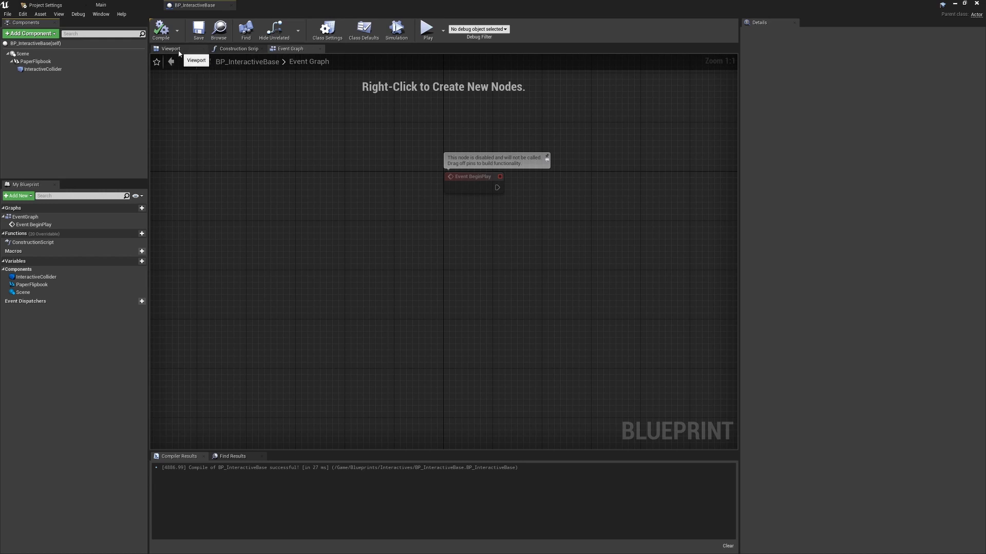
- In the viewport, preview FB_Hearts then FB_Spring as the Paper Flipbook's source flipbook
left_click(35, 61)
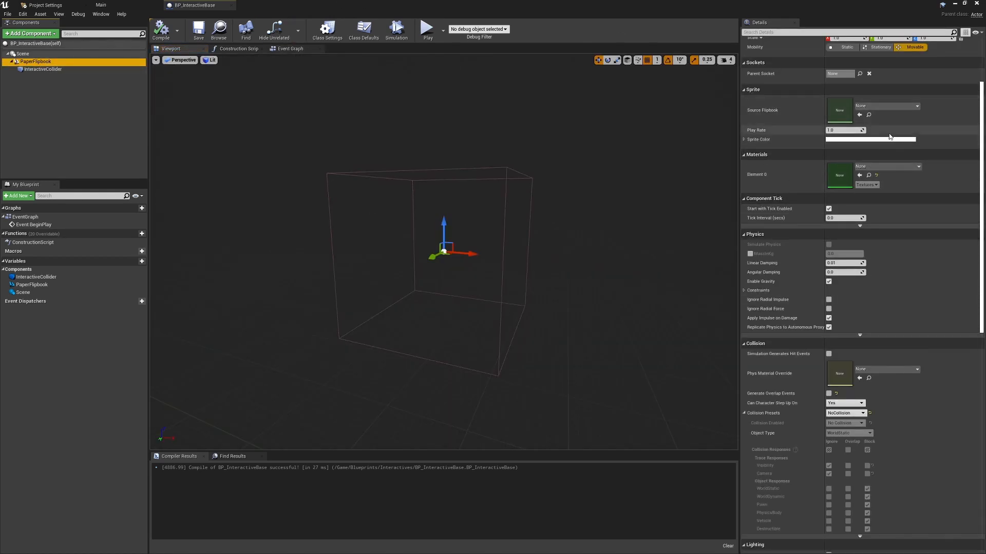
left_click(910, 106)
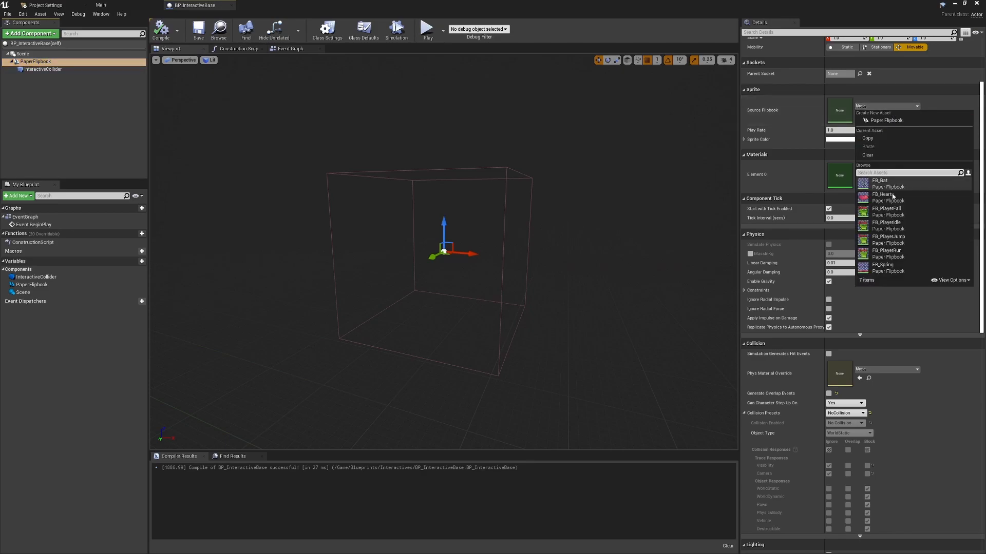
mouse_move(884, 270)
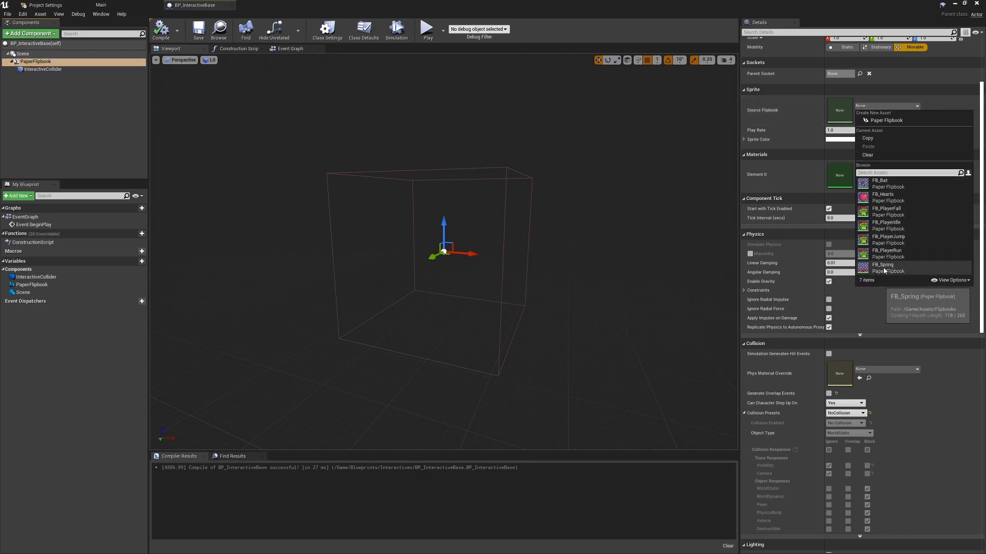
left_click(883, 194)
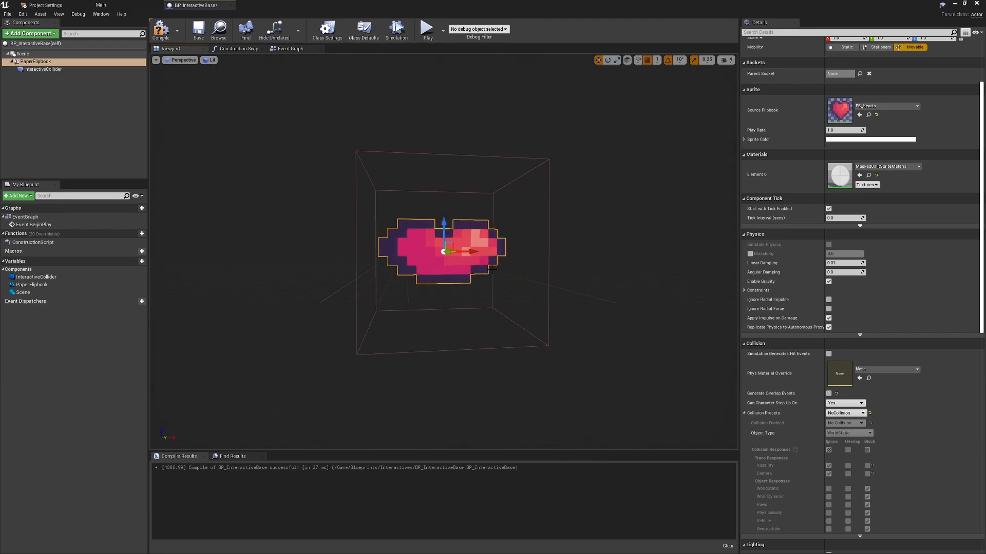
left_click(918, 106)
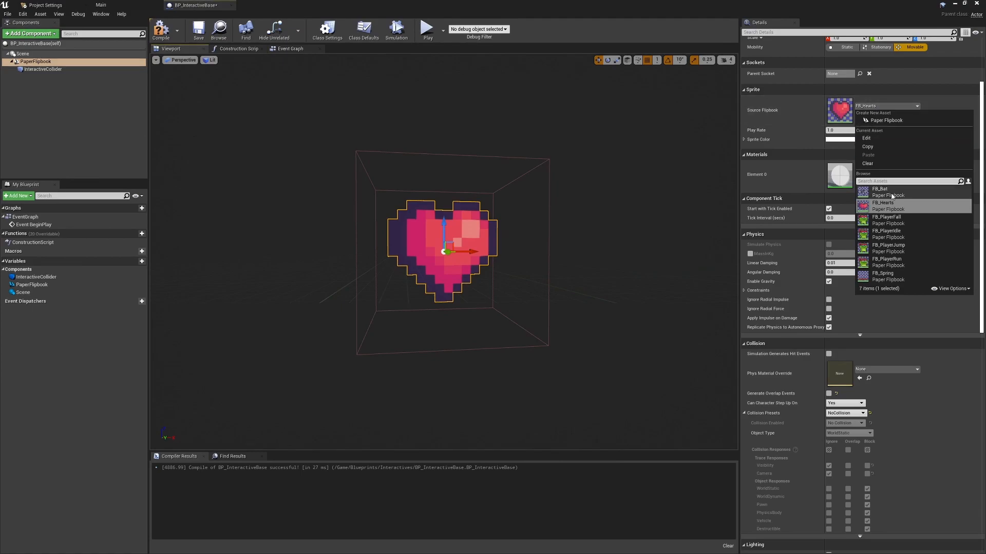
left_click(883, 272)
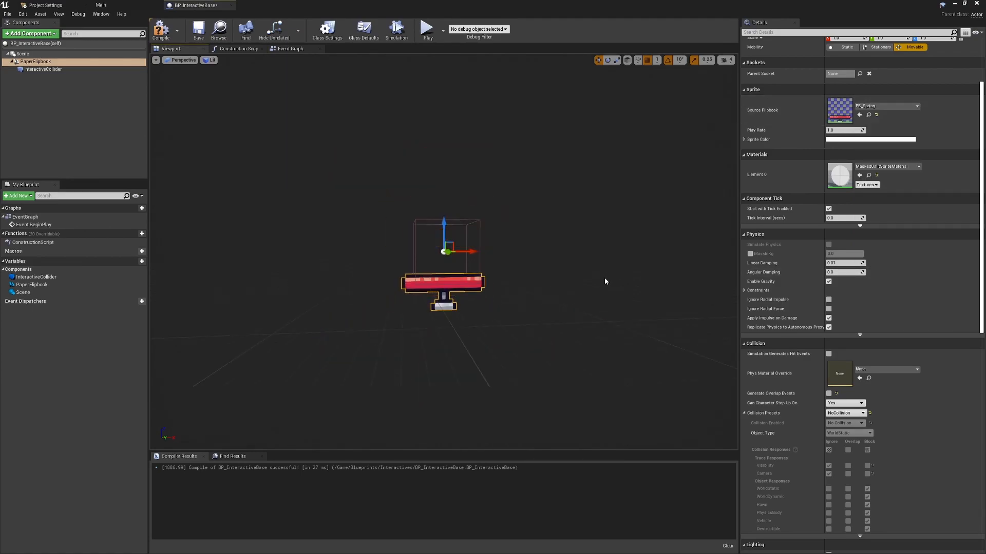
mouse_move(581, 263)
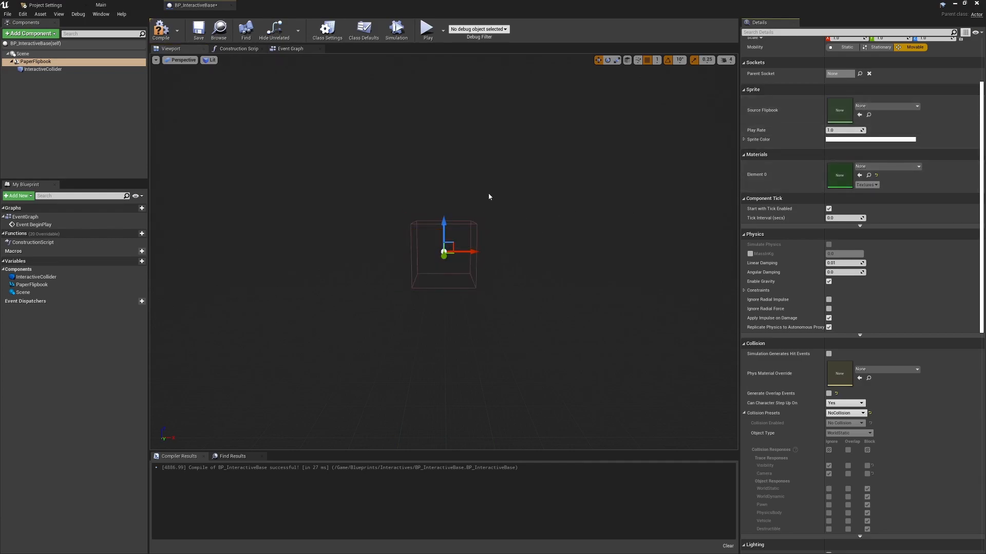
mouse_move(490, 242)
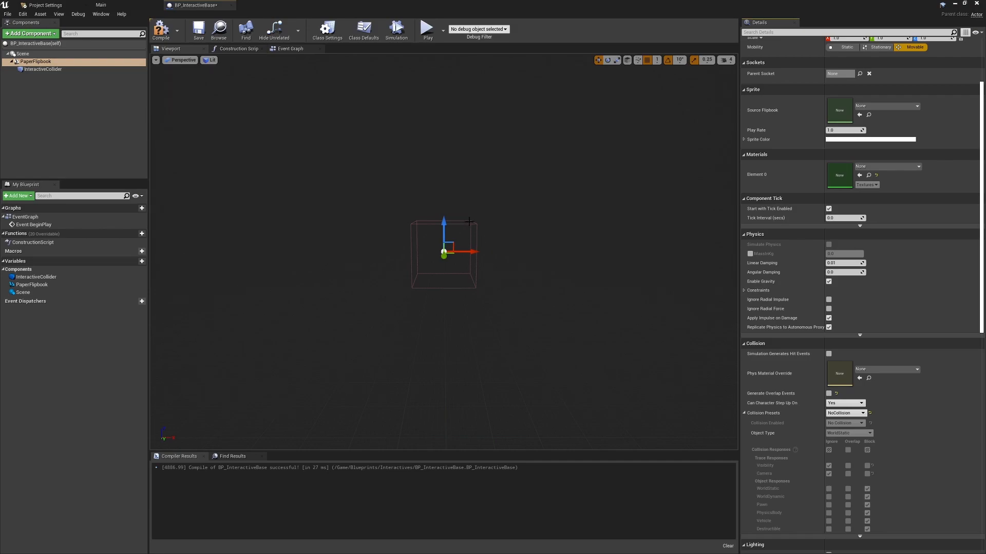
mouse_move(291, 49)
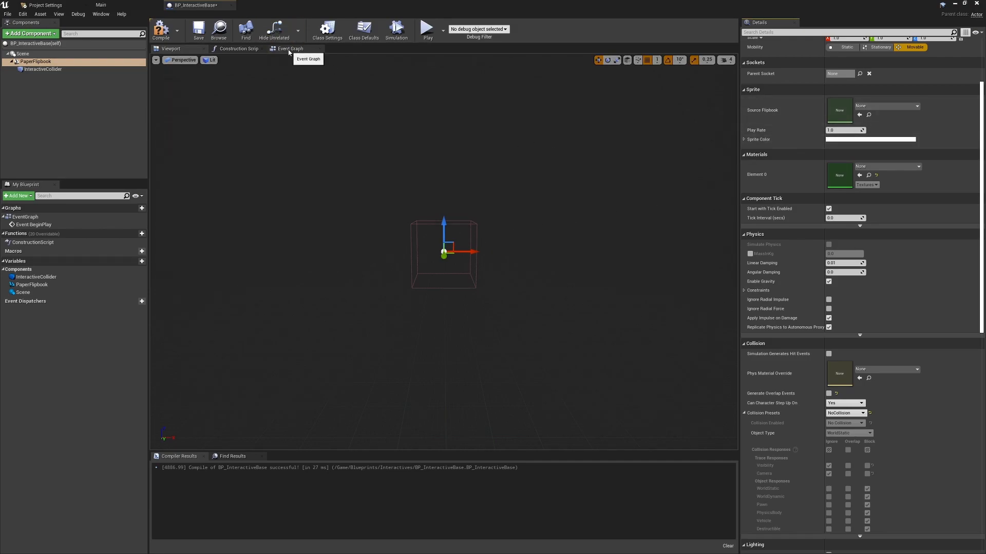
- Wire BeginPlay to Set Looping on Paper Flipbook, promoting New Looping to variable bAutoPlay
left_click(291, 48)
type("looping")
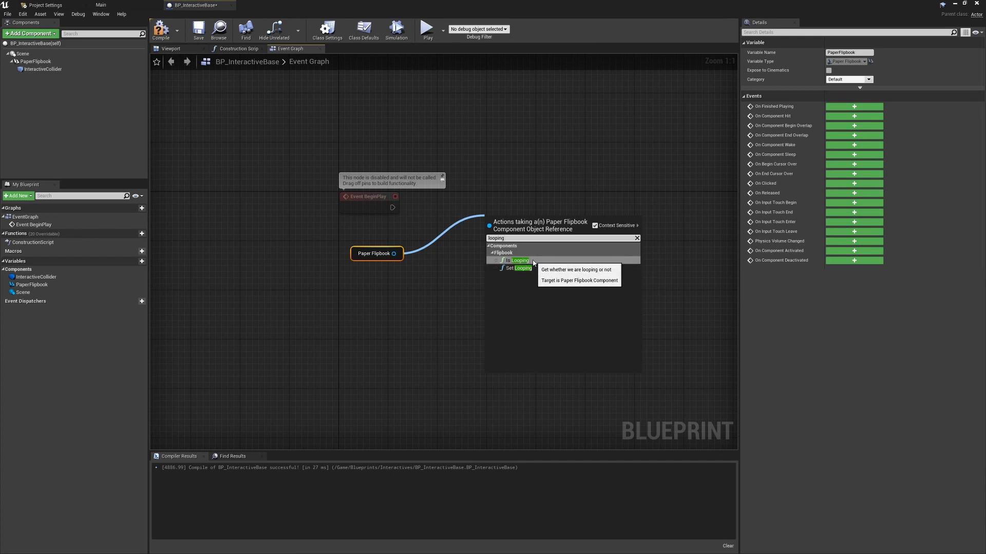
mouse_move(522, 268)
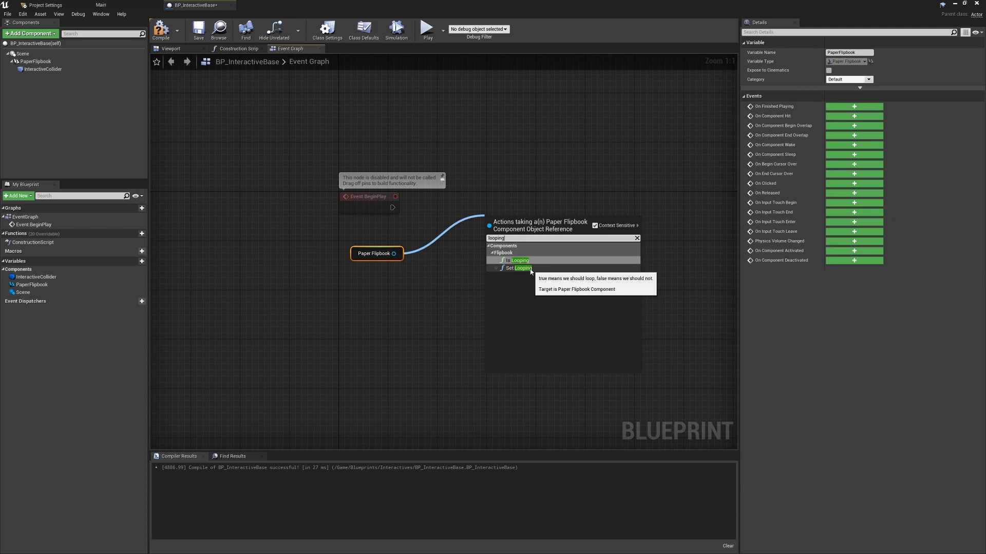
left_click(523, 268)
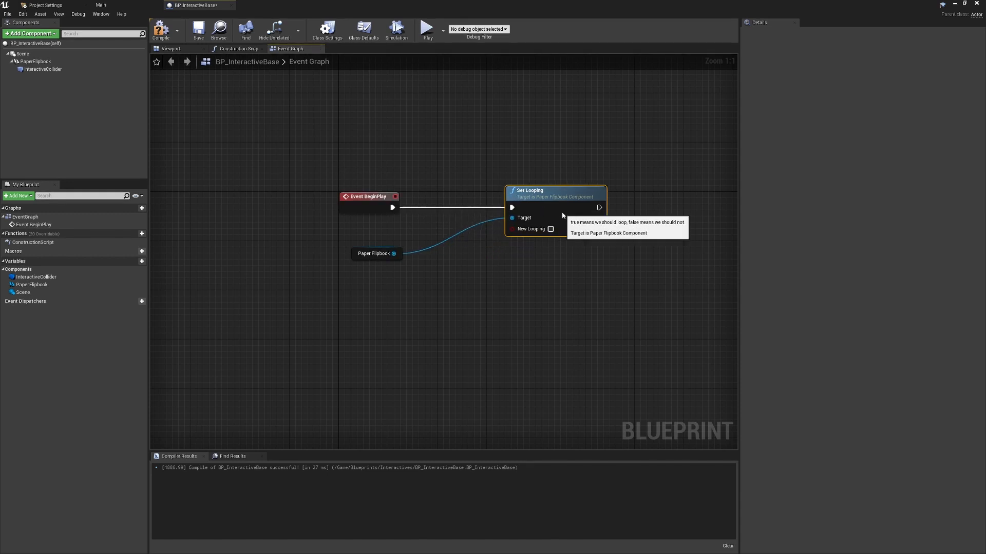
left_click_drag(375, 253, 566, 253)
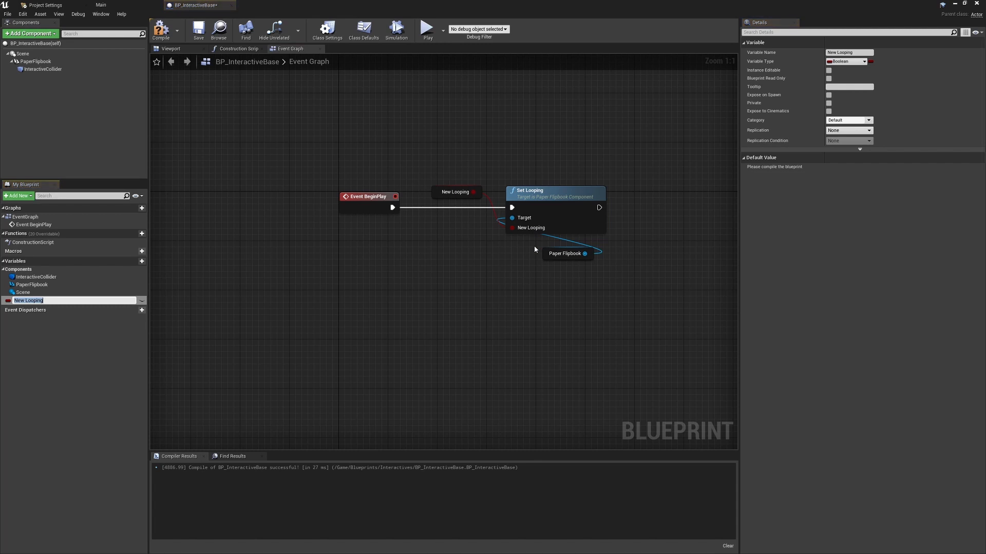
type("bAutoPlay")
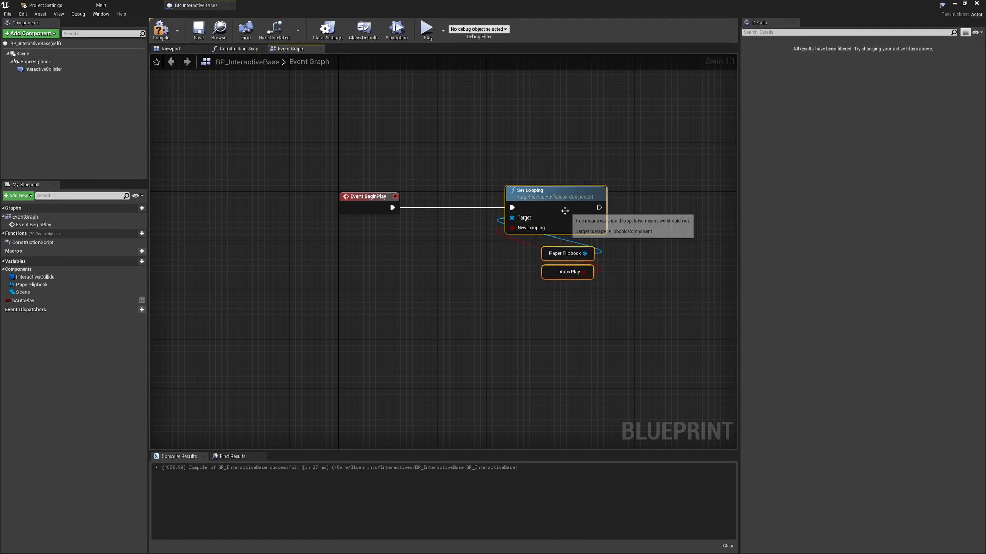
- Compile and make bAutoPlay default to true and instance editable
left_click(23, 300)
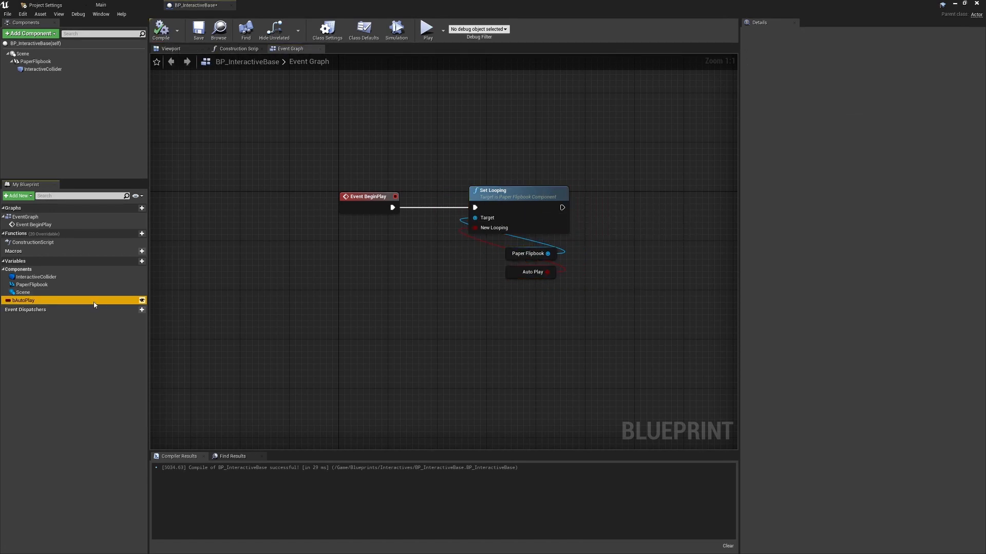
left_click(23, 300)
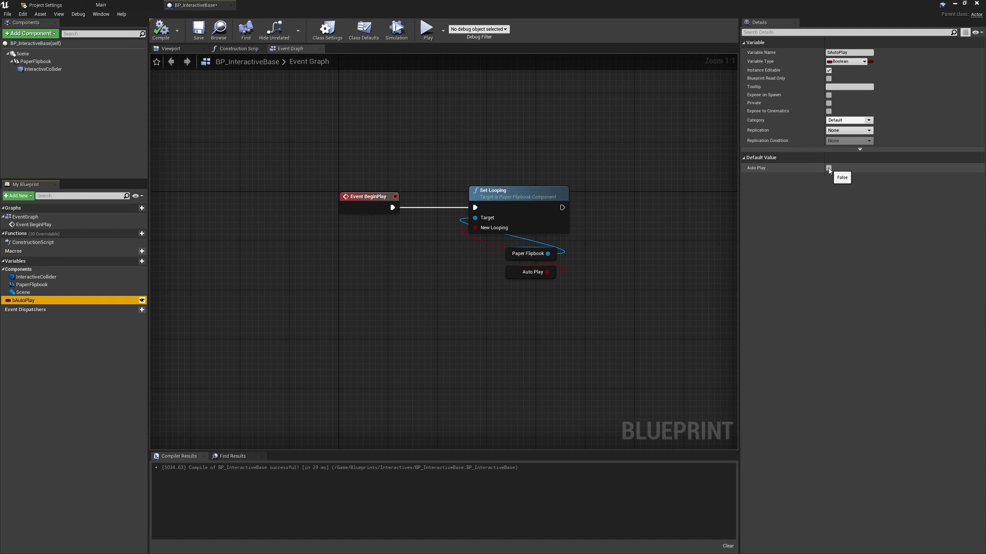
left_click(828, 168)
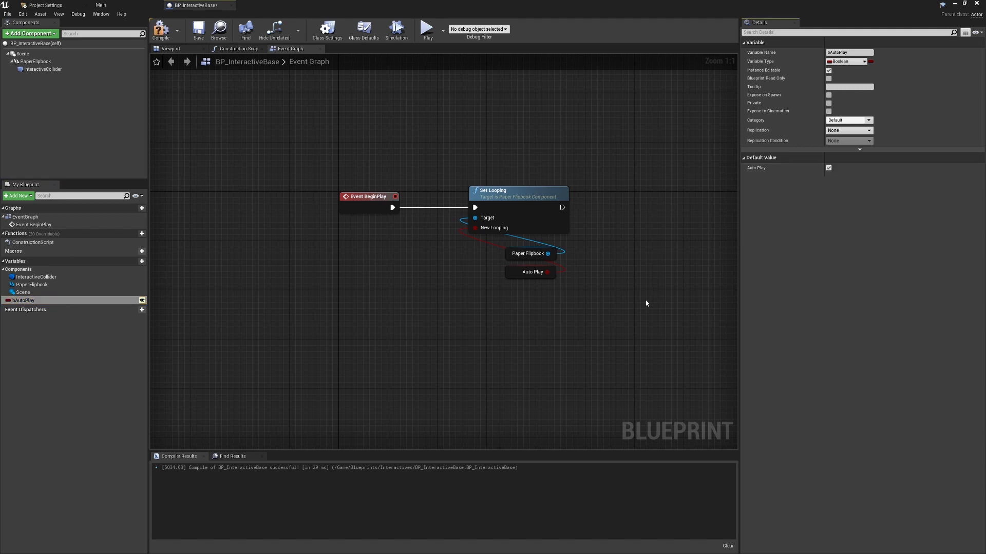
mouse_move(575, 211)
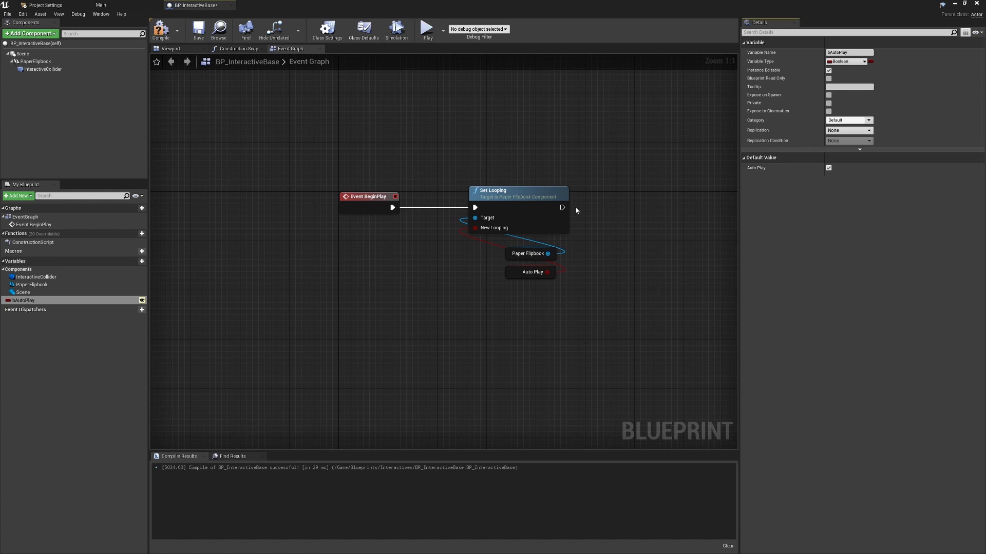
mouse_move(627, 261)
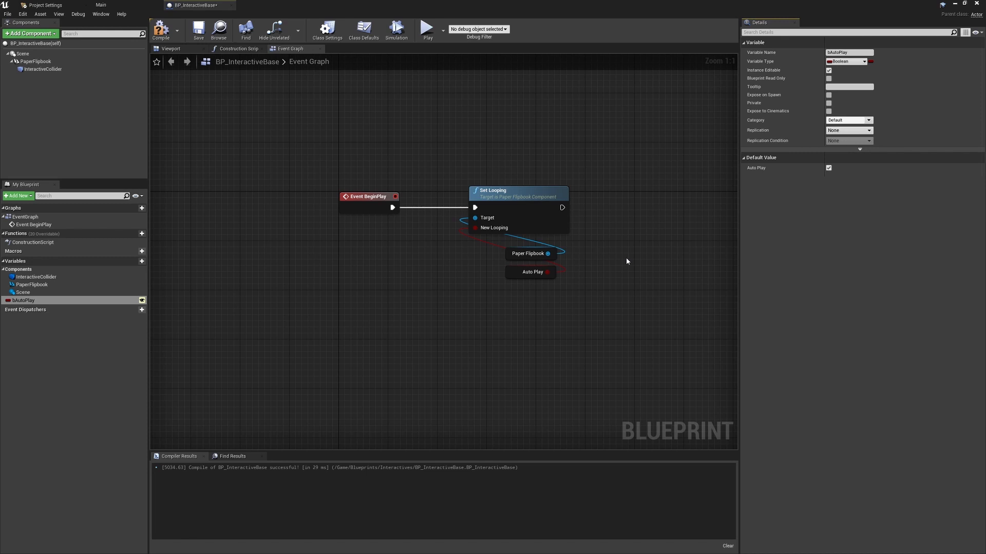
mouse_move(143, 300)
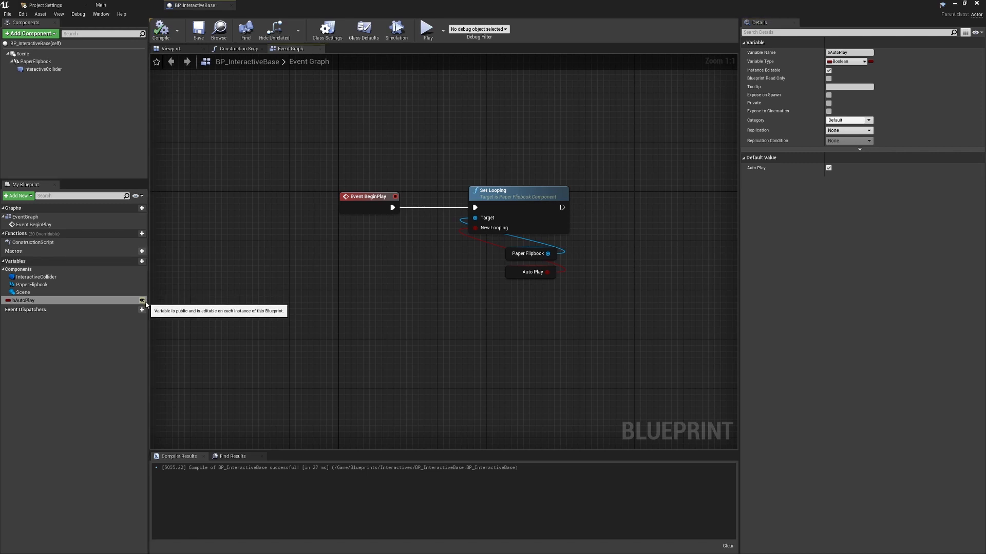
mouse_move(244, 314)
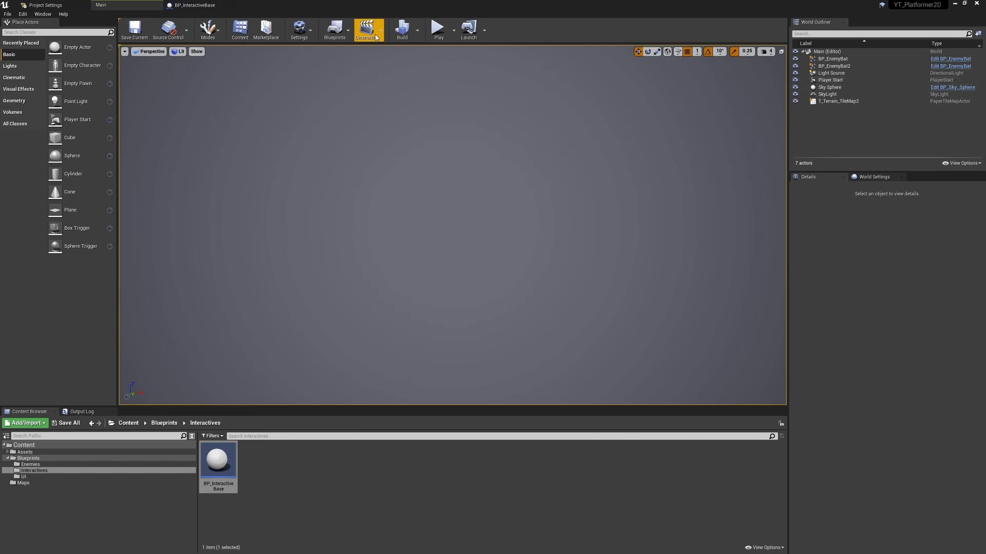
- Reopen the BP_InteractiveBase blueprint from the Content Browser
double_click(218, 458)
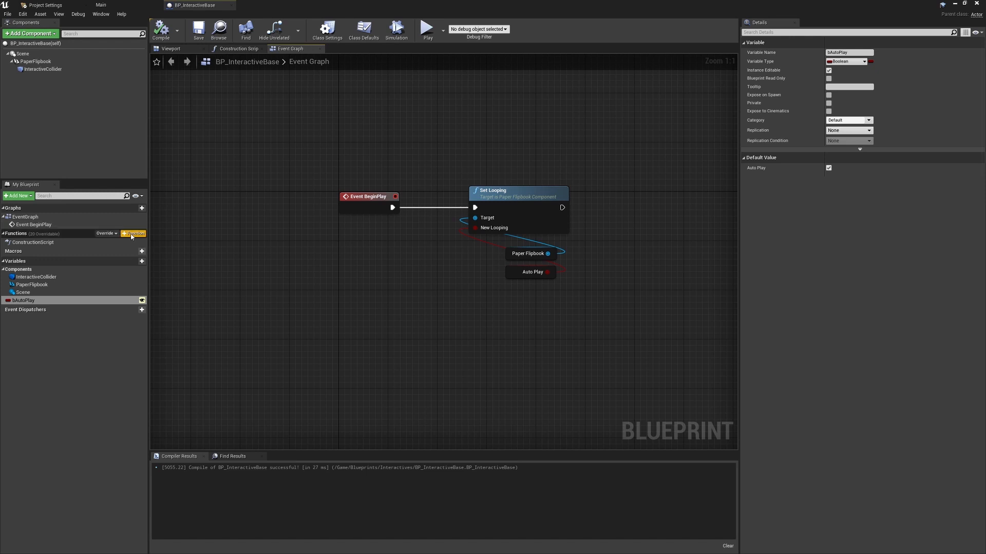
- Create an Interact function, review InteractiveCollider's details, and show Interact's input/output settings
left_click(134, 233)
type("Interact")
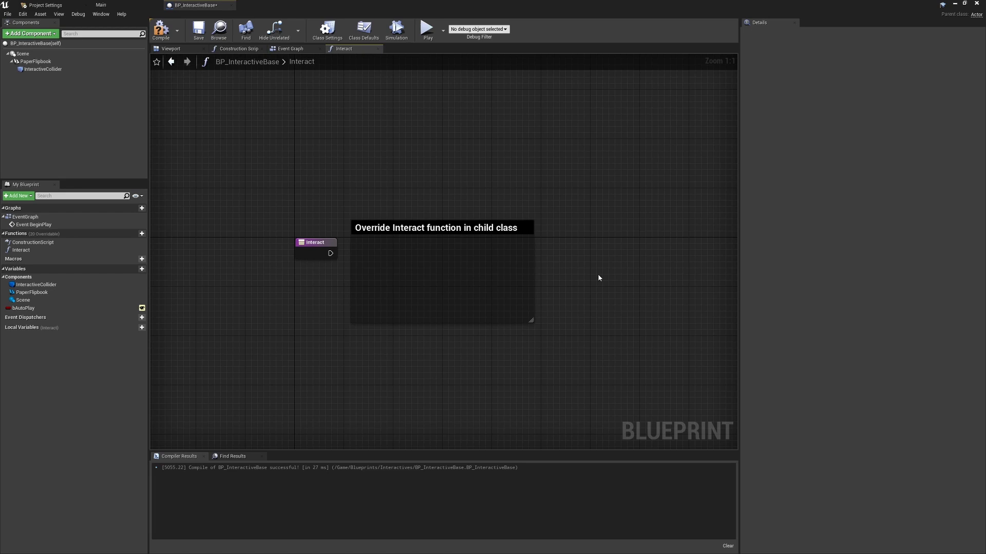
left_click(42, 70)
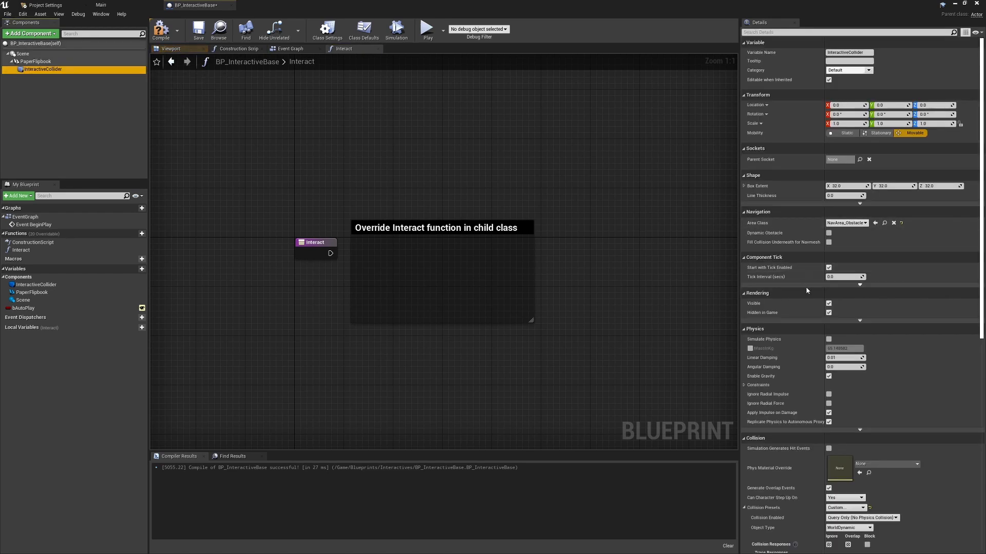
scroll("down", 3)
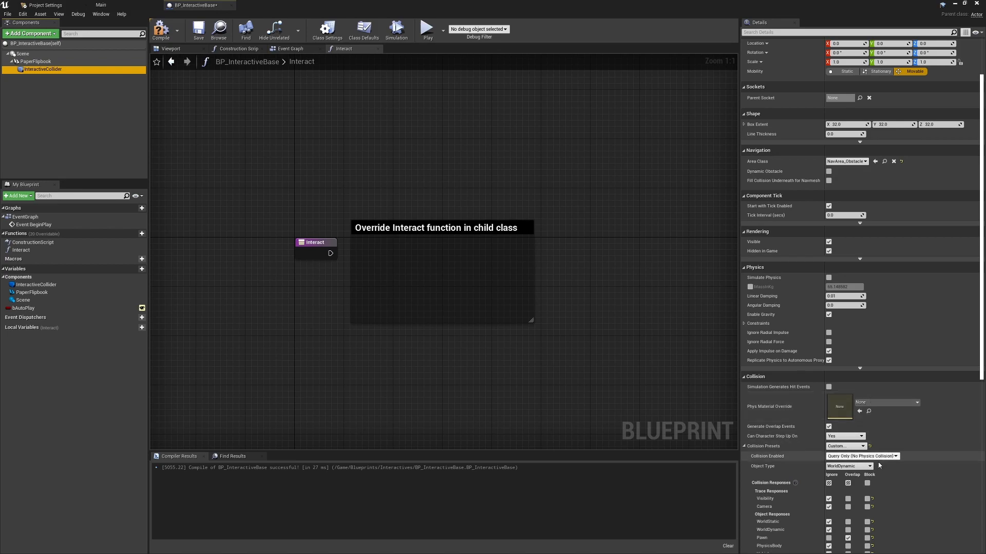
scroll("down", 3)
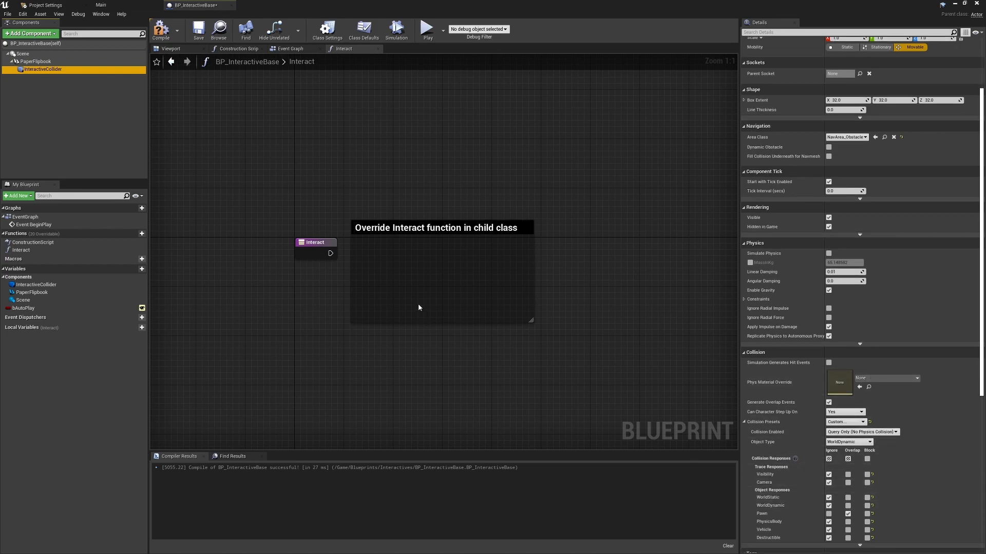
left_click(315, 242)
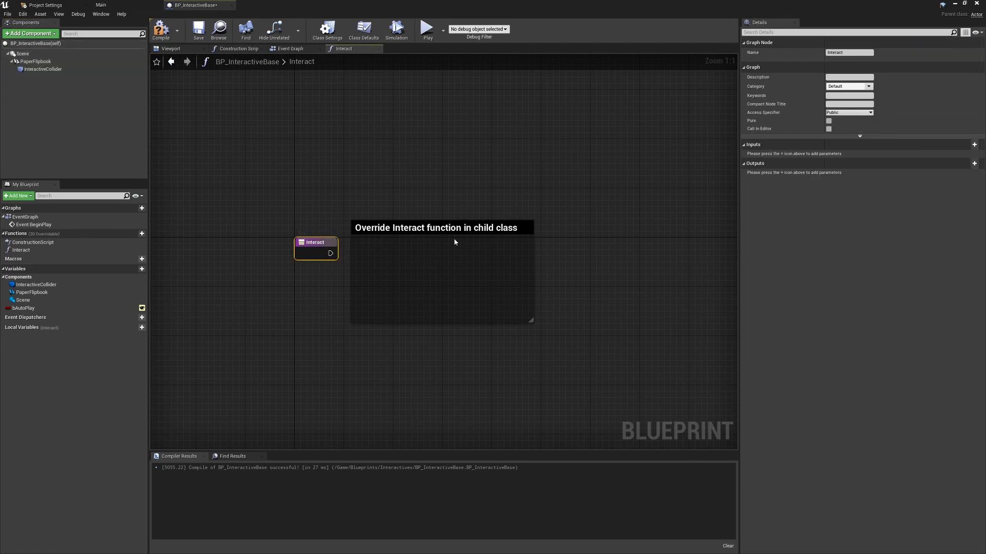
mouse_move(683, 205)
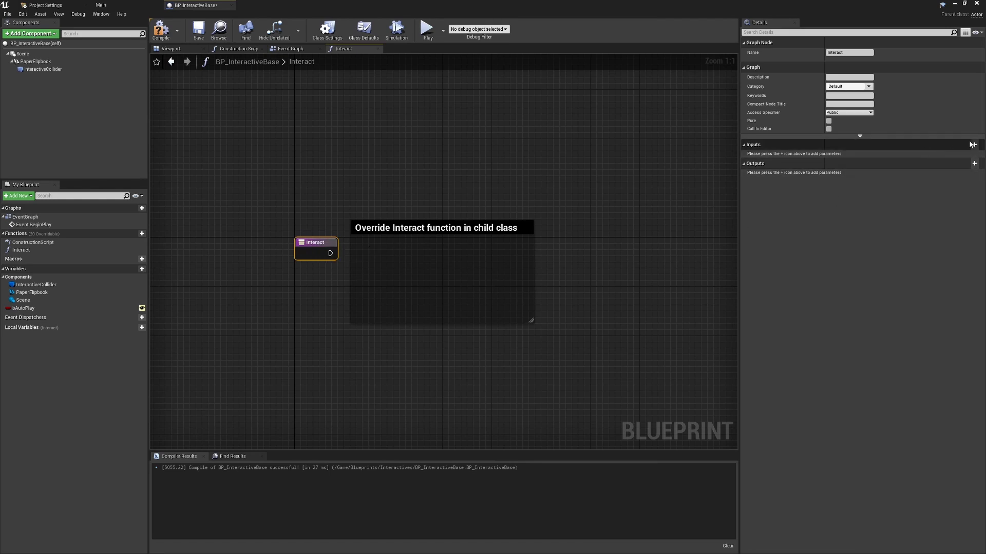
- Give Interact a PlayerRef input of type BP Player Base, then compile and save
left_click(974, 145)
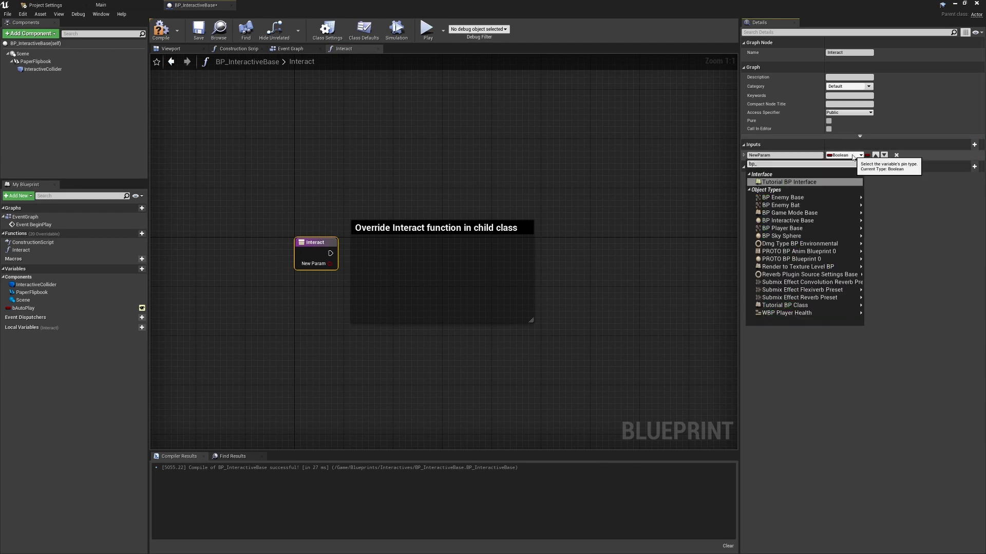
type("play")
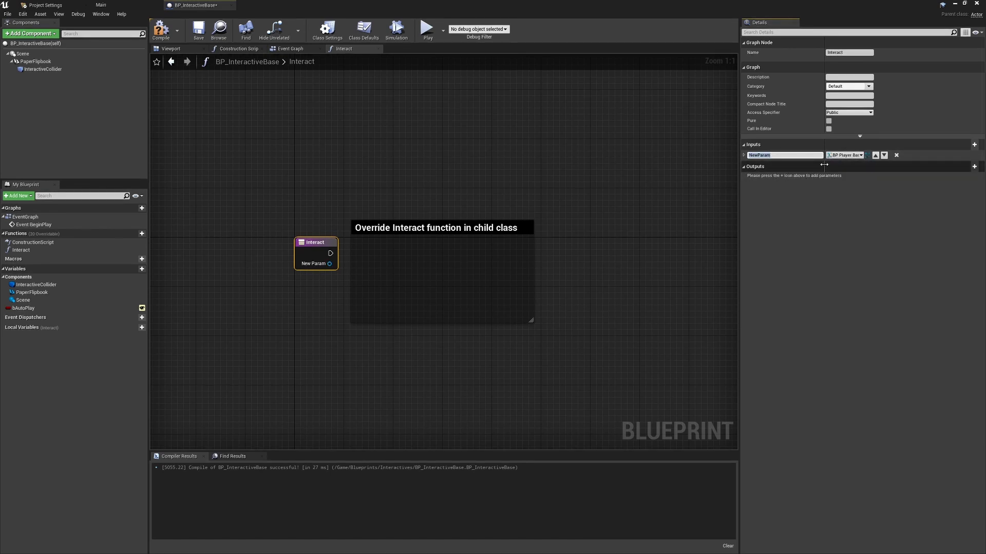
type("PlayerRef")
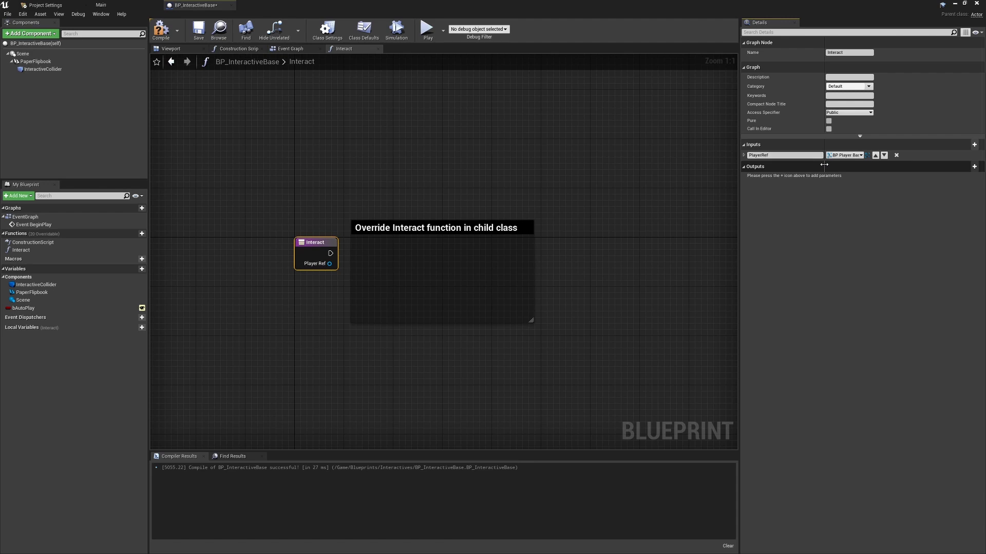
mouse_move(160, 30)
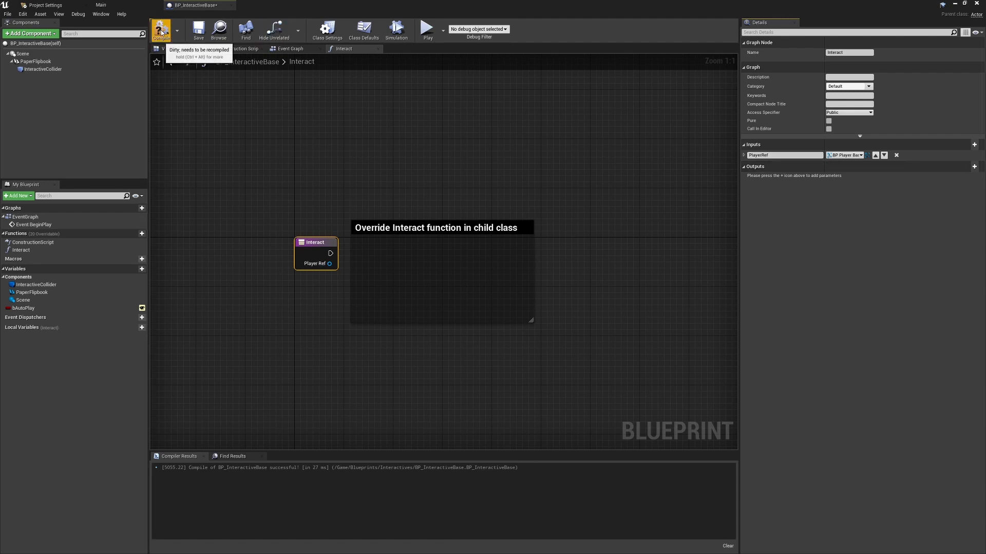
left_click(198, 30)
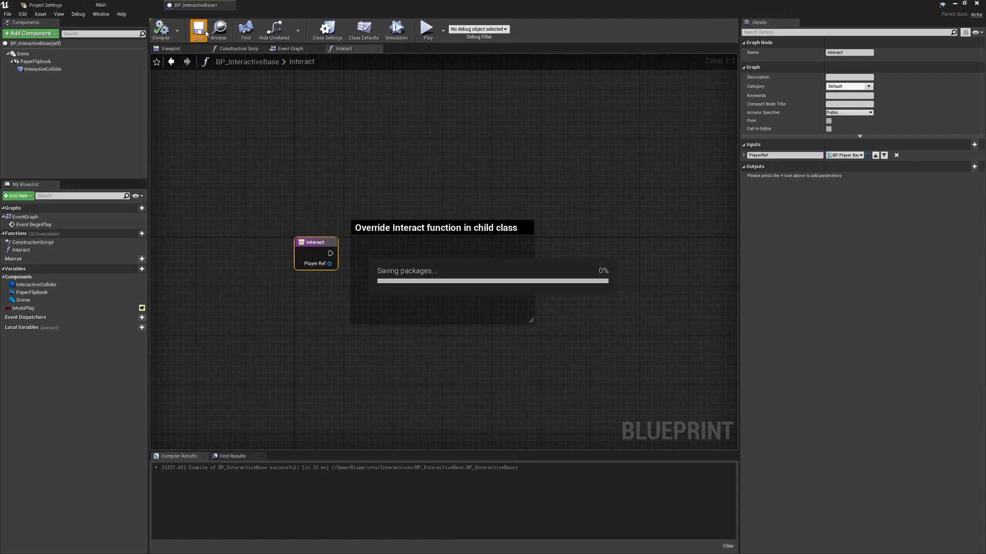
left_click(199, 29)
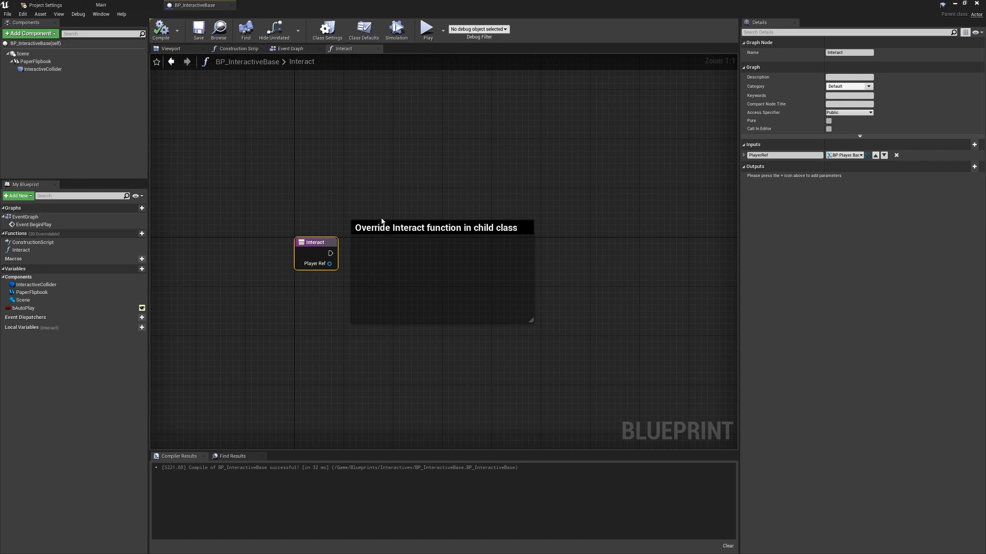
mouse_move(290, 48)
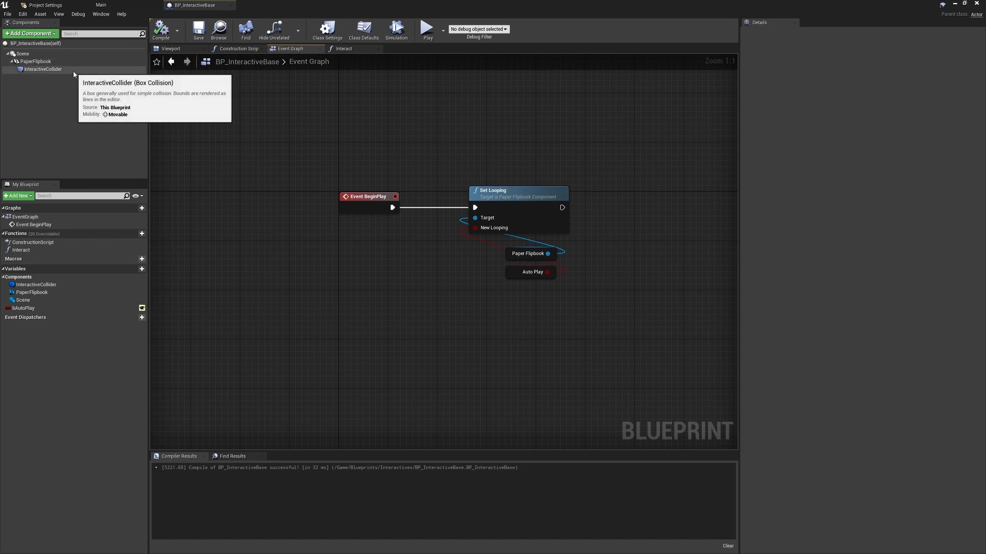
- Add an On Component Begin Overlap event for InteractiveCollider to the Event Graph
left_click(42, 69)
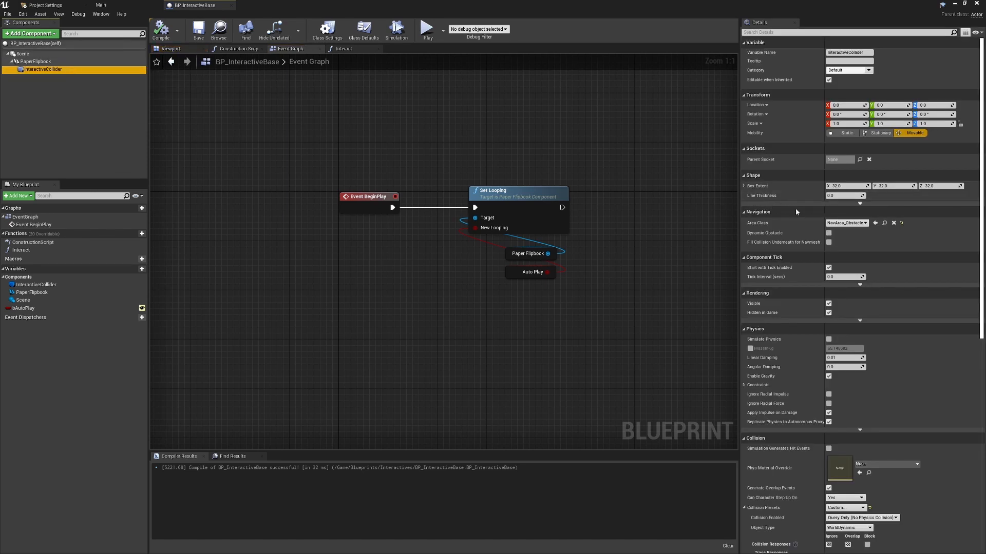
scroll("down", 3)
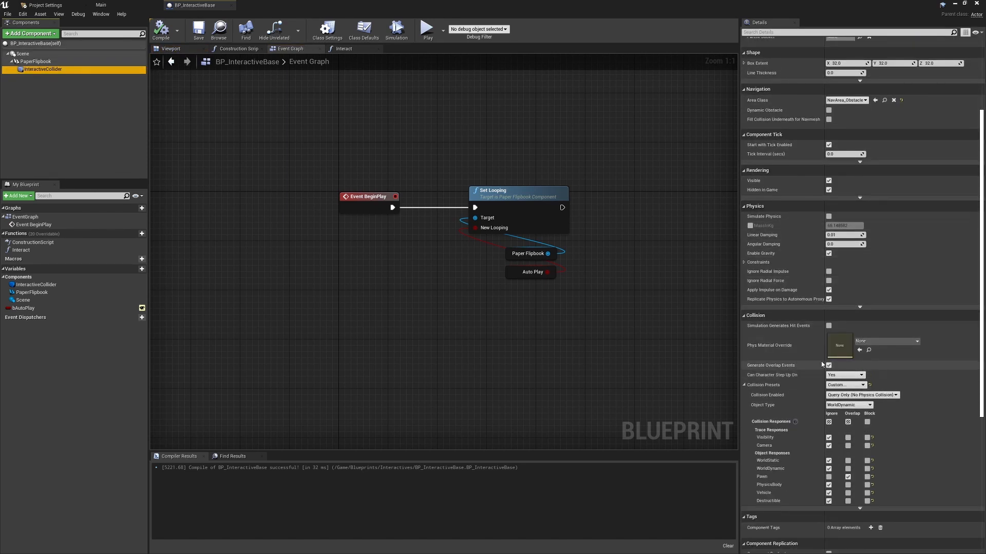
scroll("down", 3)
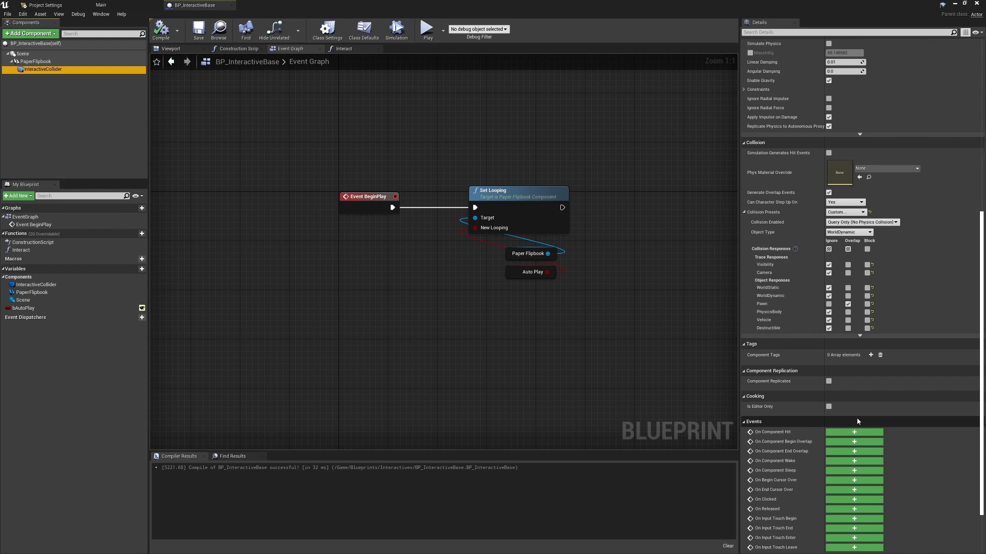
mouse_move(622, 266)
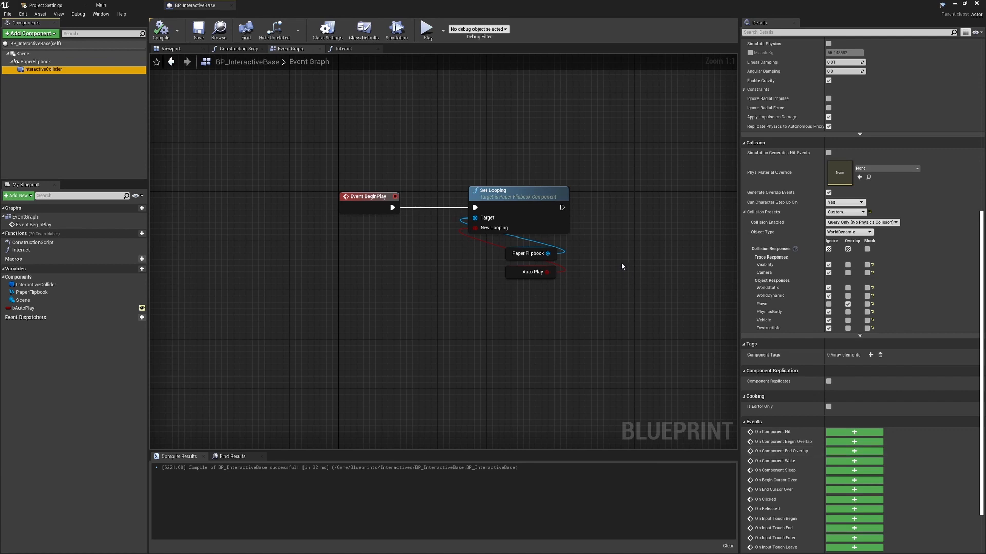
mouse_move(801, 448)
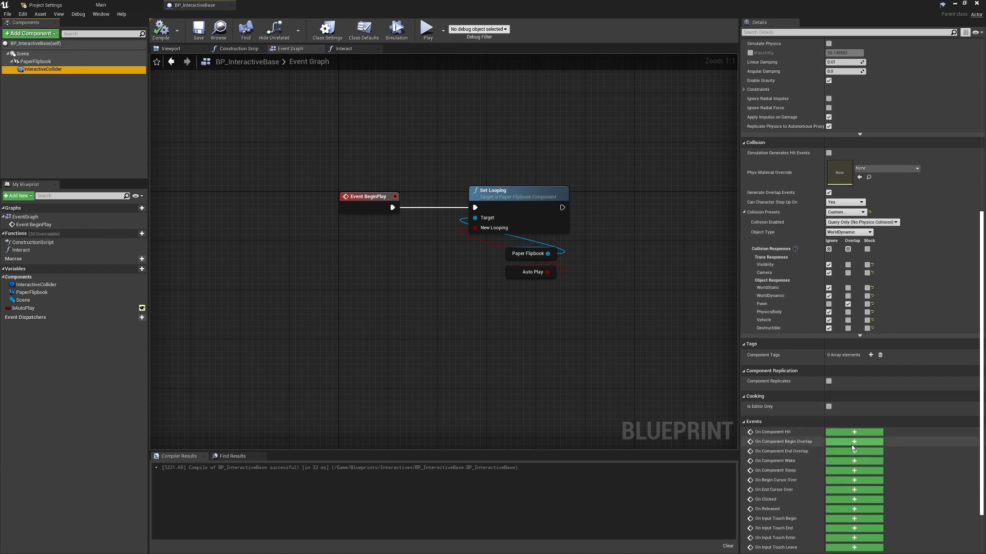
left_click(853, 440)
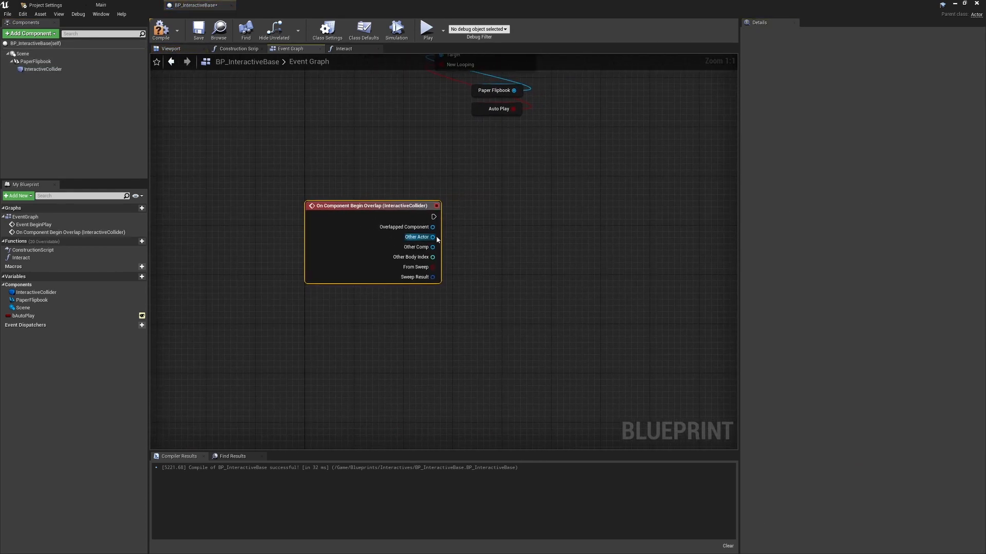
mouse_move(52, 266)
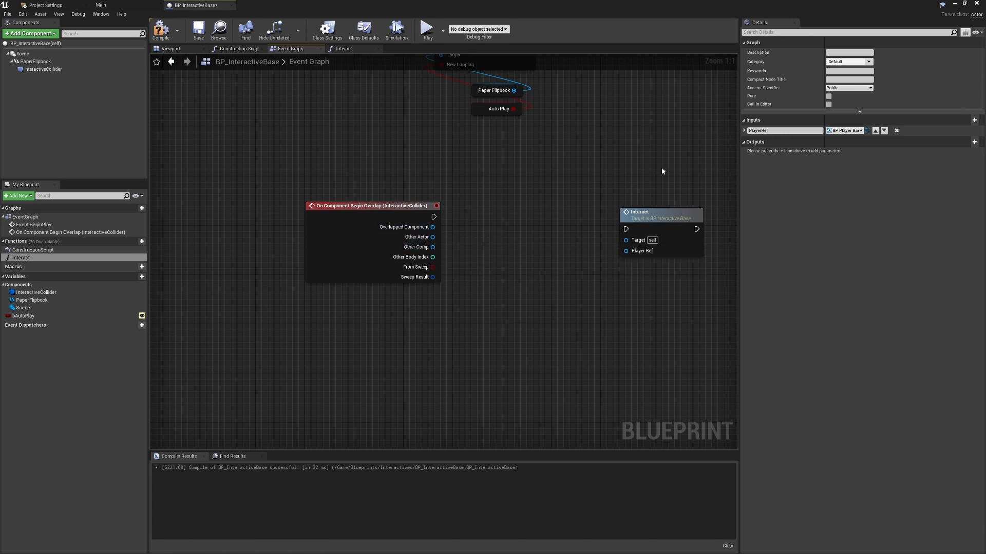
- Cast Other Actor to BP_PlayerBase and wire As BP Player Base into Interact's Player Ref
left_click_drag(433, 237, 471, 241)
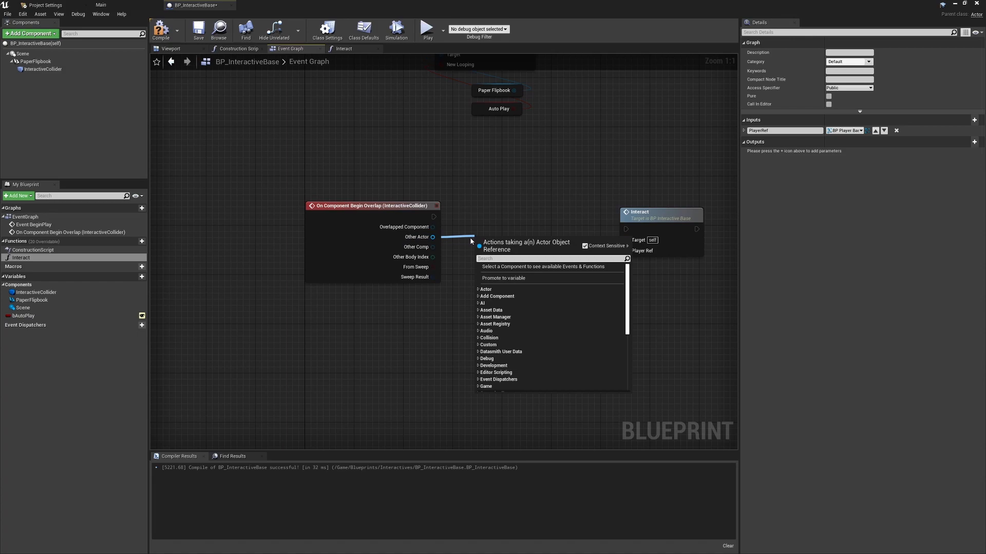
type("casttobp")
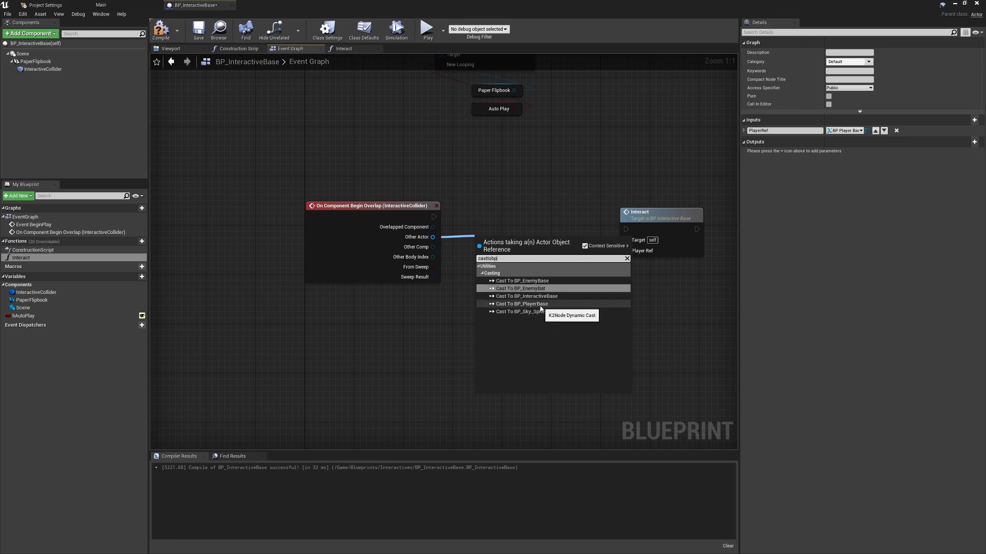
left_click(521, 303)
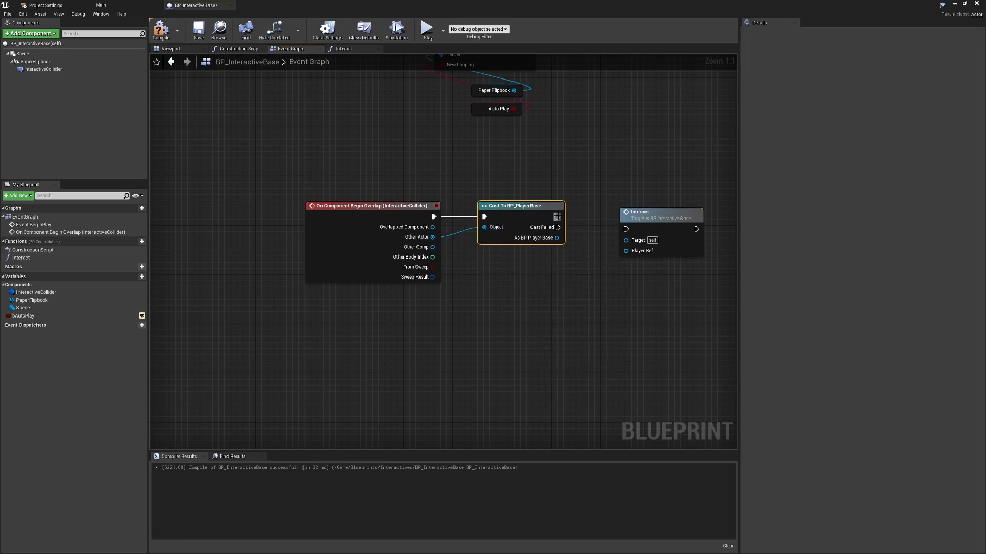
left_click(639, 199)
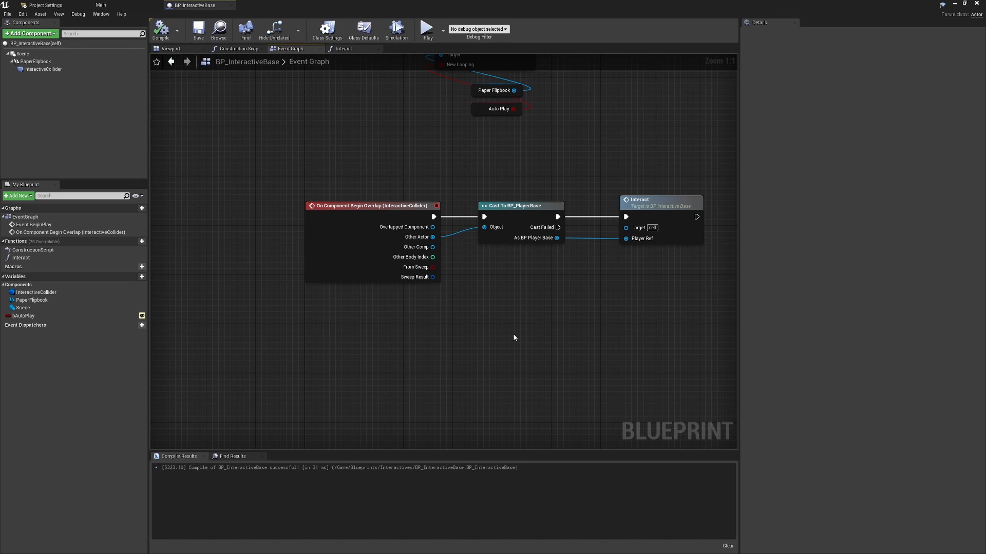
scroll("down", 3)
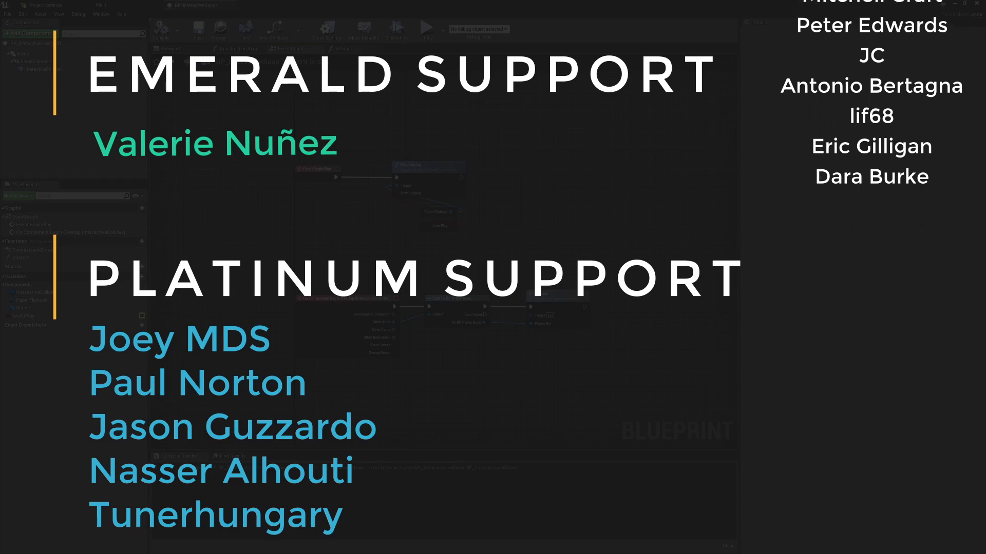
scroll("up", 3)
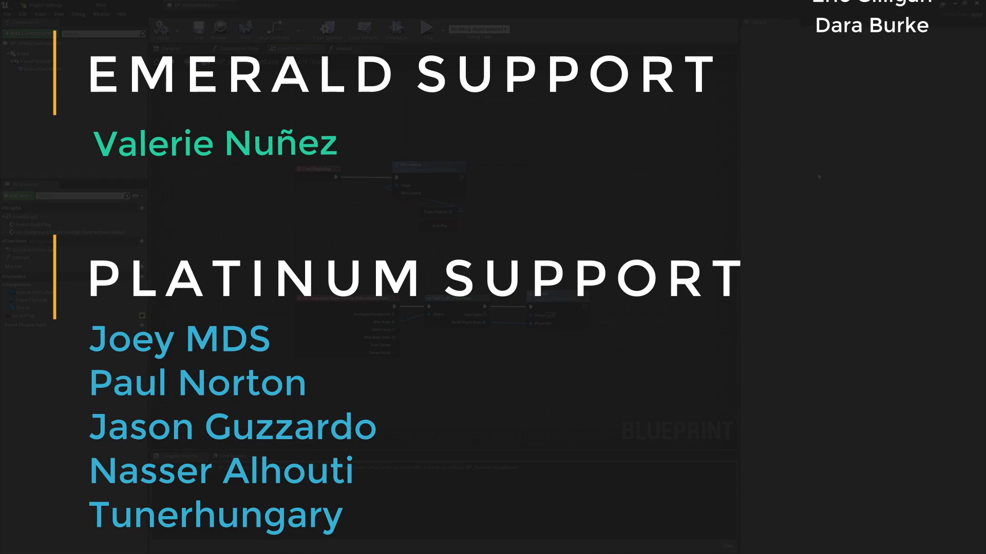